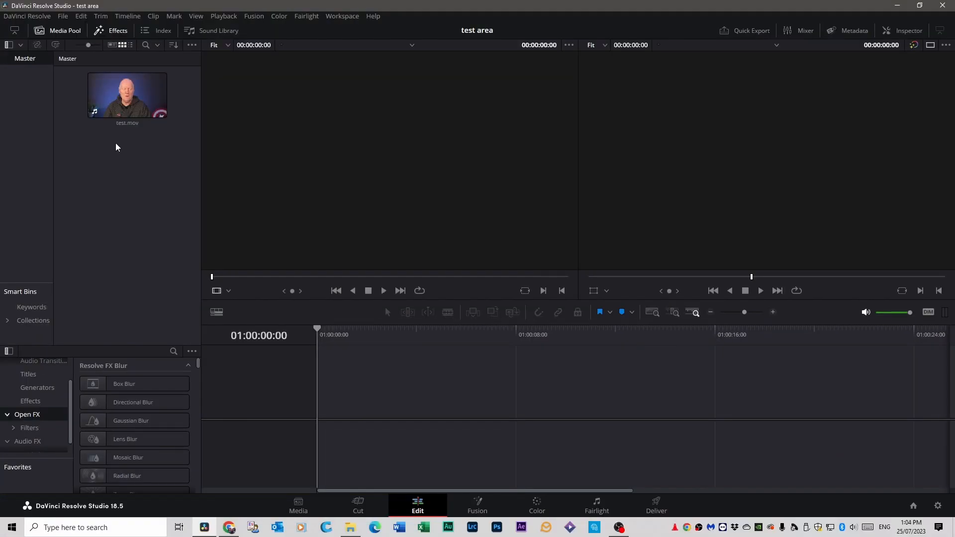
Transcribe the test.mov clip's audio with Audio Transcription > Transcribe
left_click(127, 95)
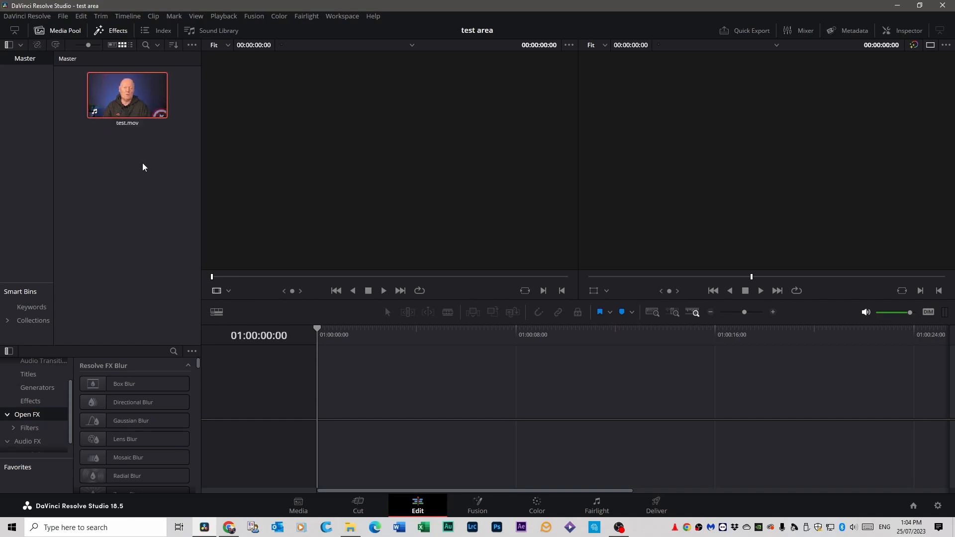
mouse_move(137, 111)
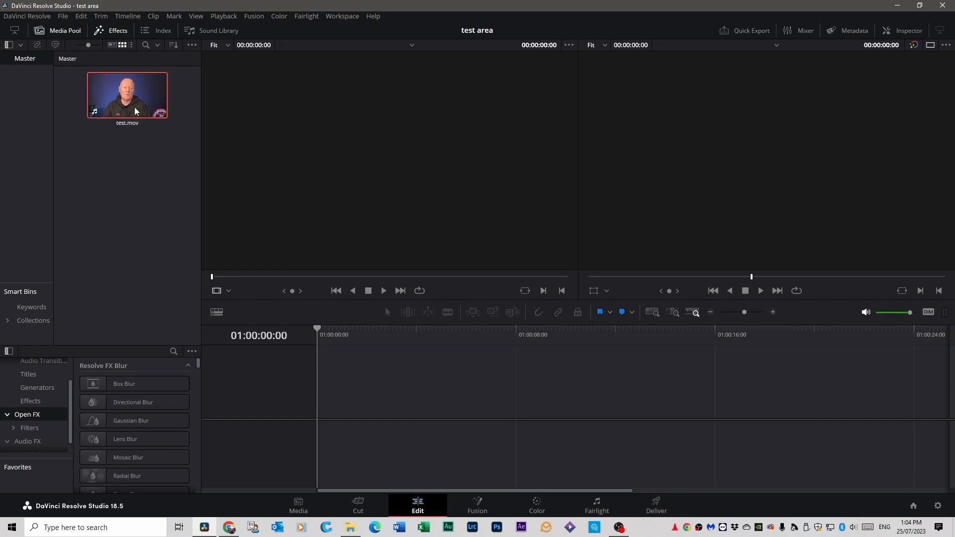
right_click(136, 111)
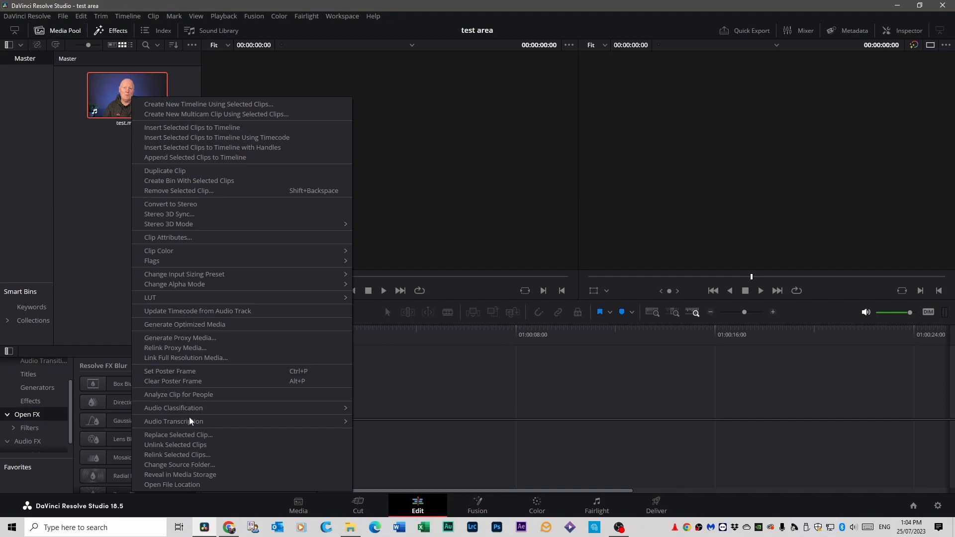
mouse_move(188, 422)
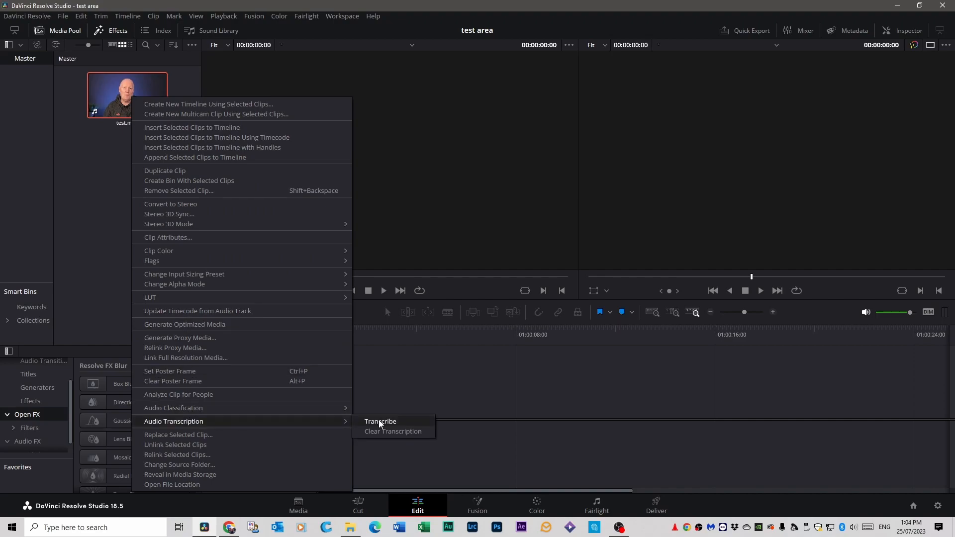
left_click(380, 422)
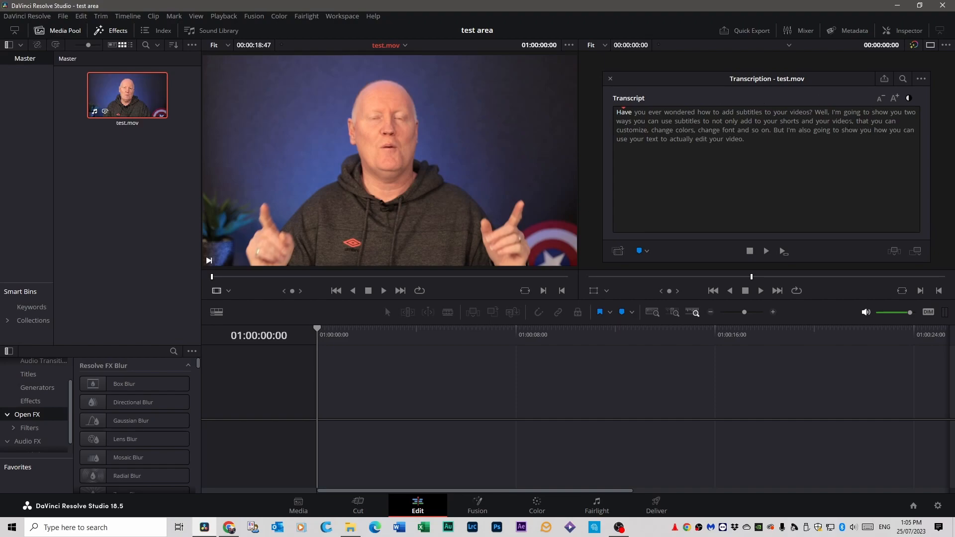
mouse_move(693, 81)
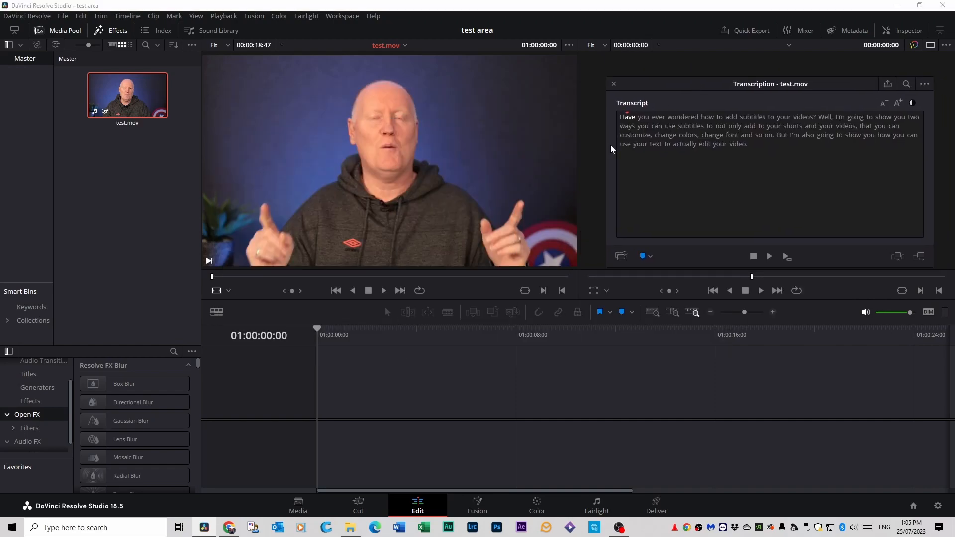
mouse_move(383, 307)
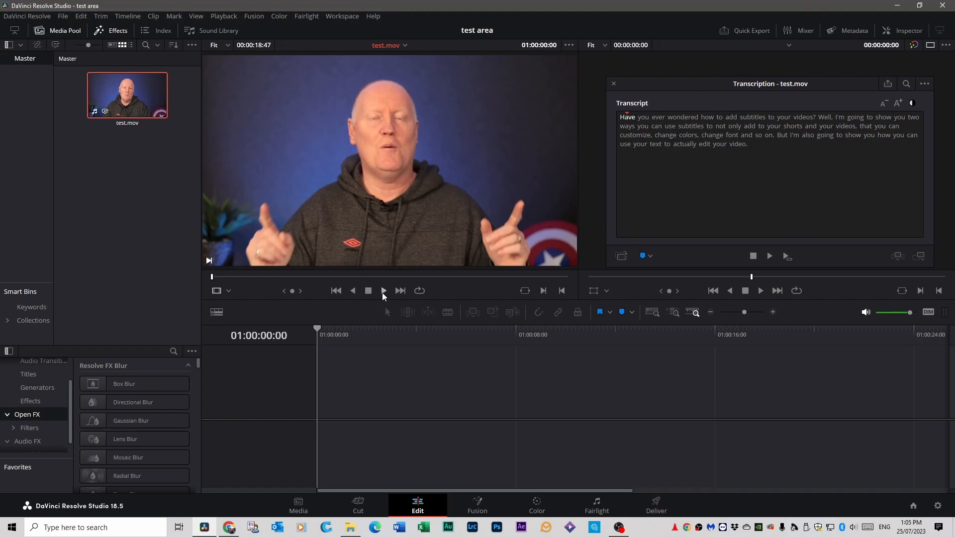
left_click(384, 291)
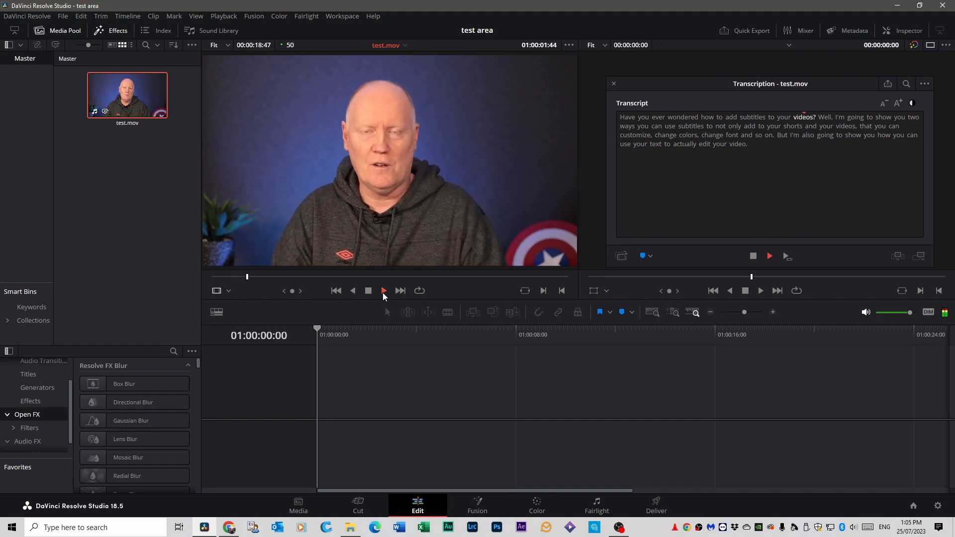
left_click(383, 290)
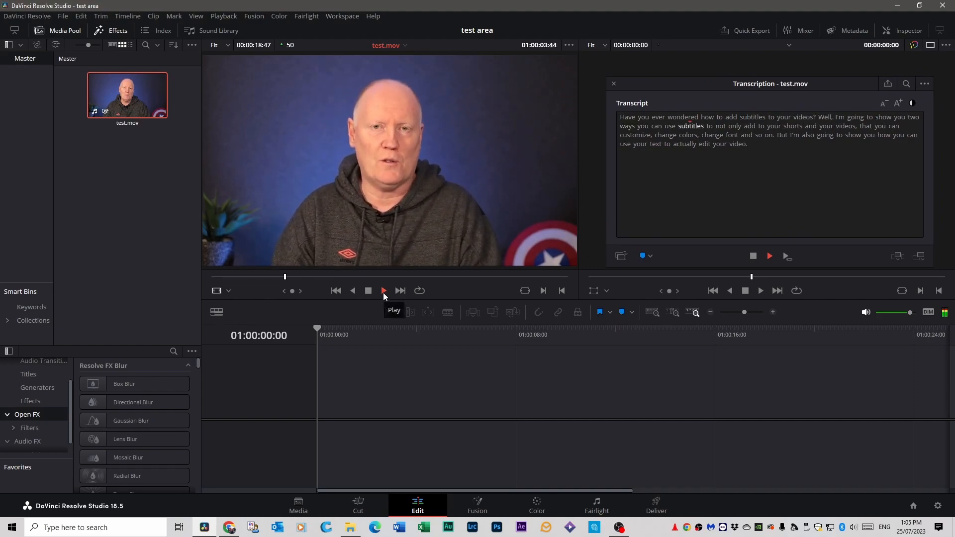
left_click(383, 291)
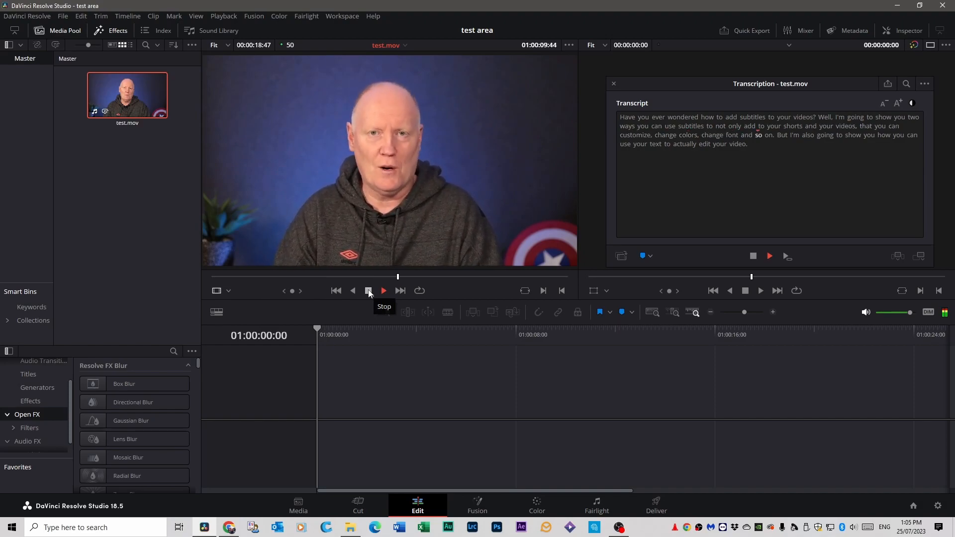
left_click(368, 290)
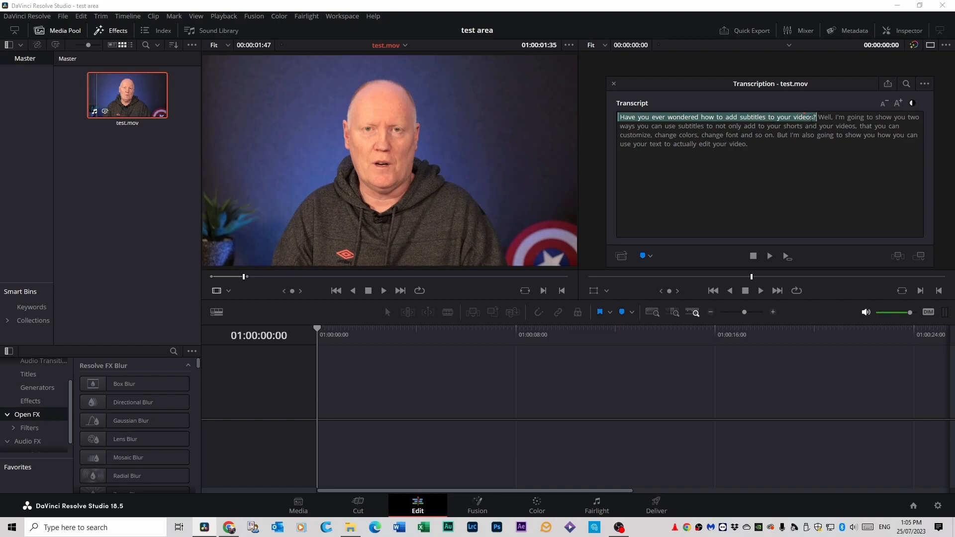
mouse_move(201, 276)
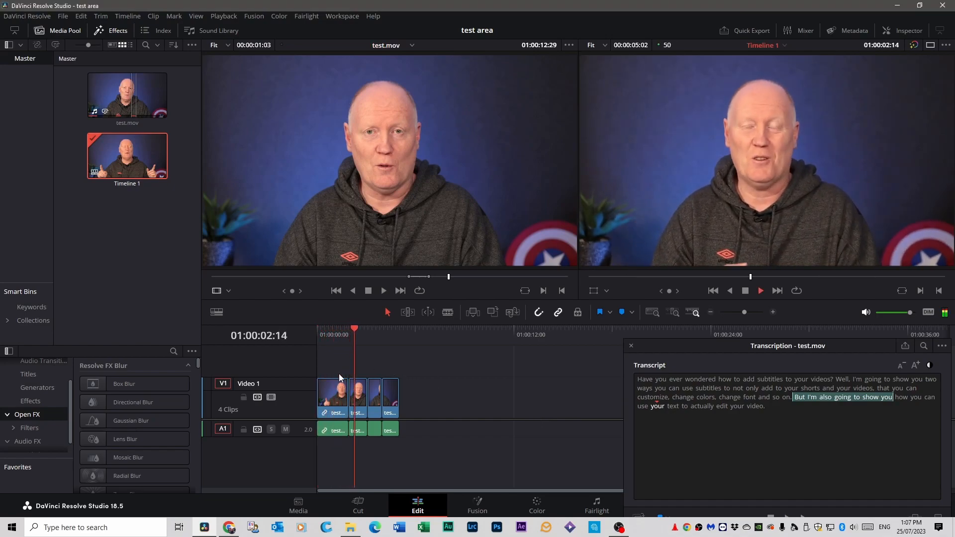
Insert the selected transcript sentences of test.mov into a new Timeline 1
left_click(761, 291)
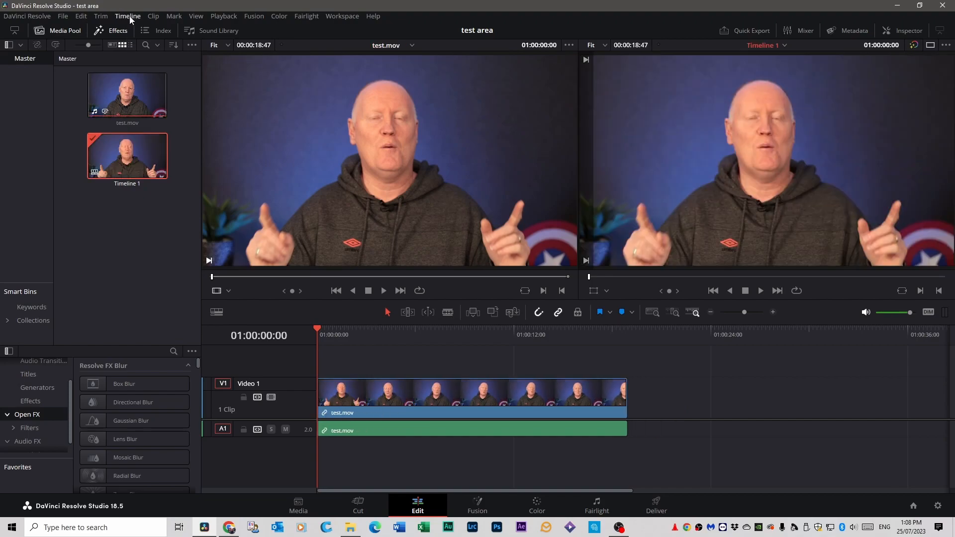
Create English subtitles from Timeline 1's audio using the Subtitle Default preset
left_click(127, 16)
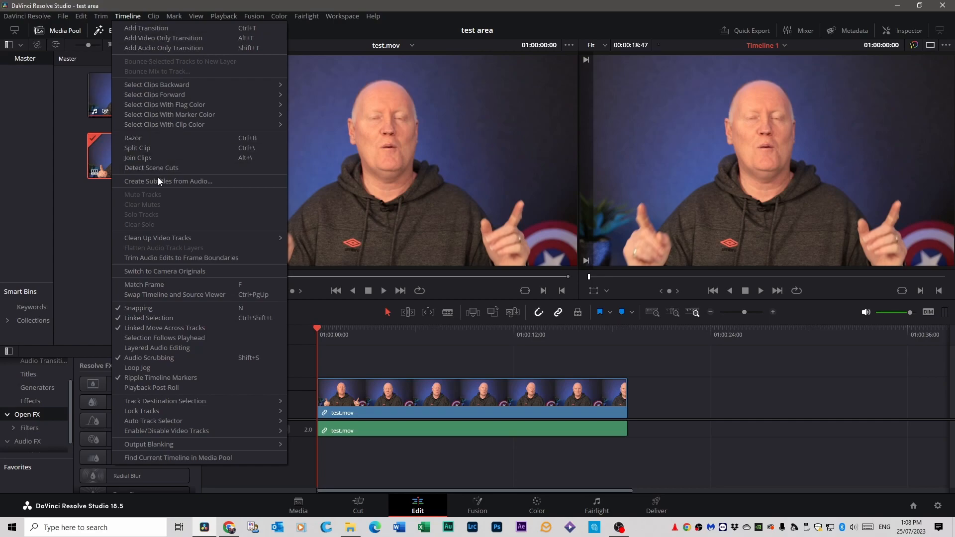
mouse_move(161, 185)
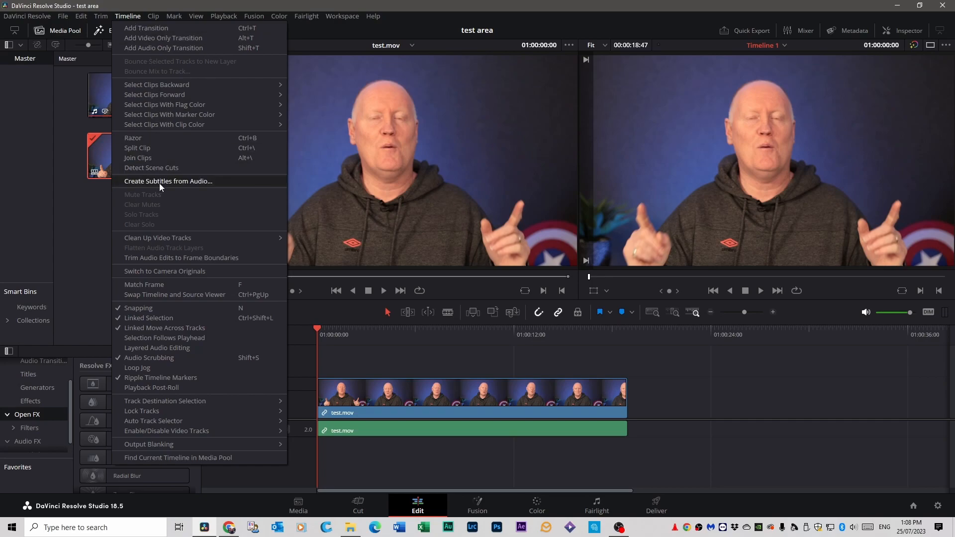
left_click(168, 181)
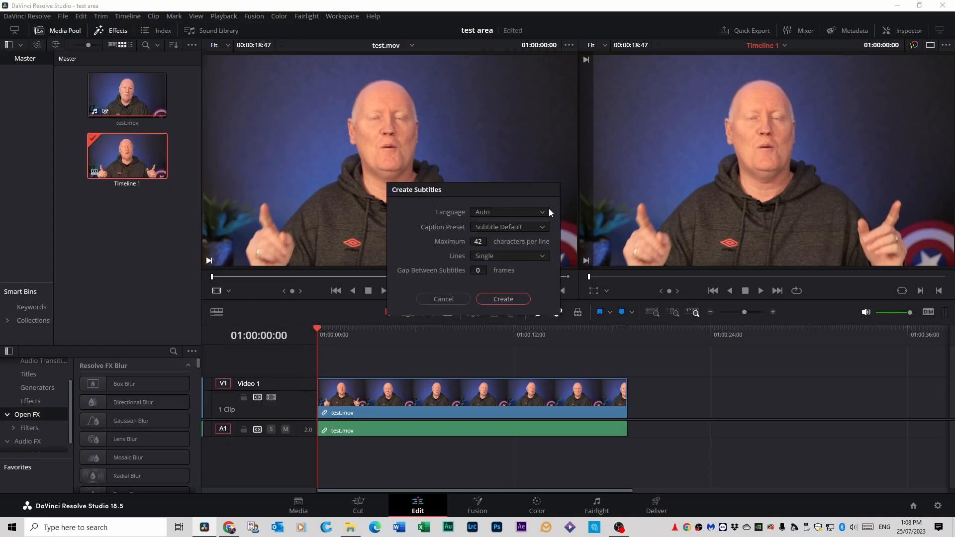
left_click(509, 212)
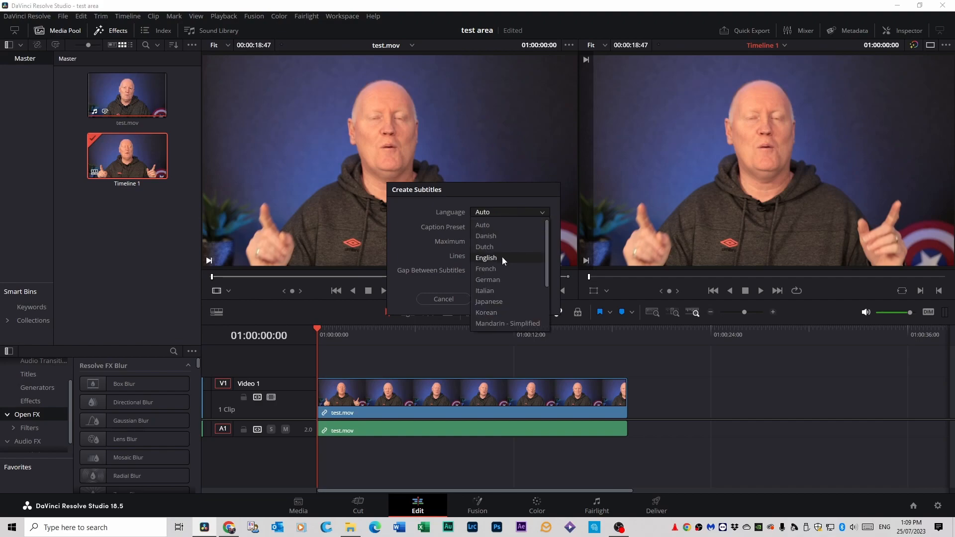
left_click(486, 257)
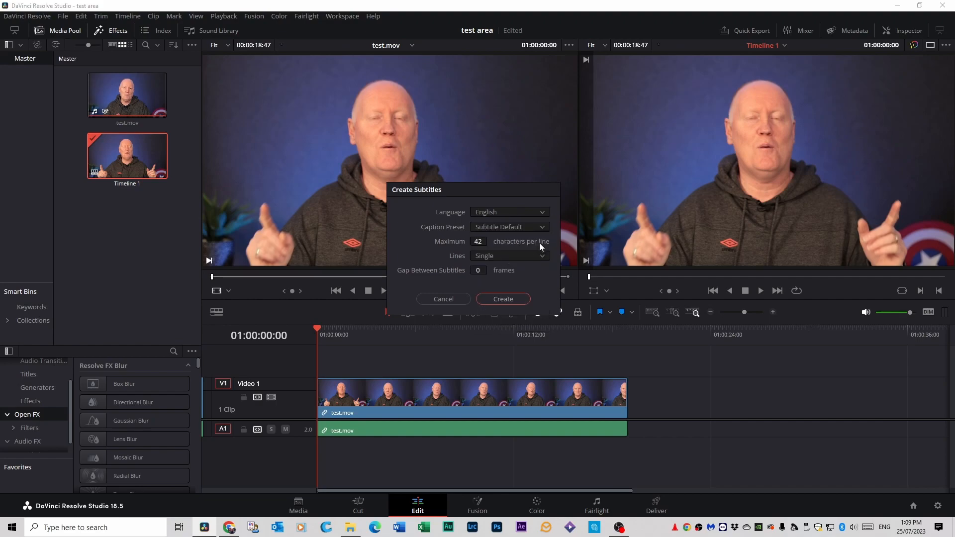
mouse_move(470, 237)
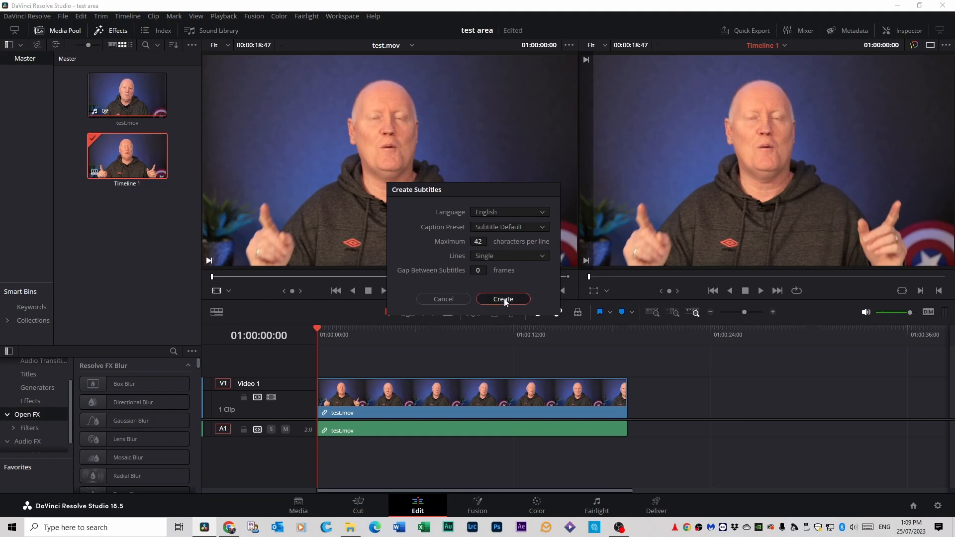
left_click(503, 299)
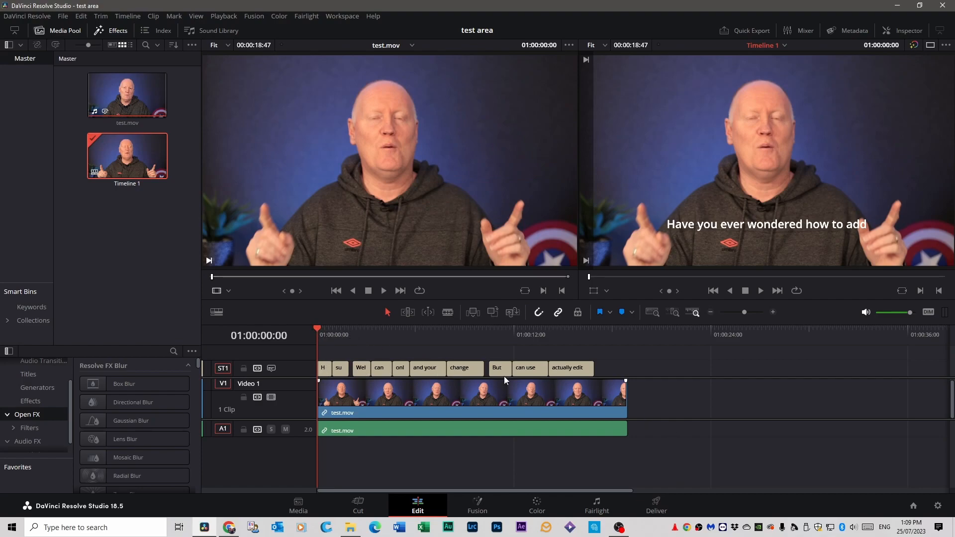
mouse_move(808, 506)
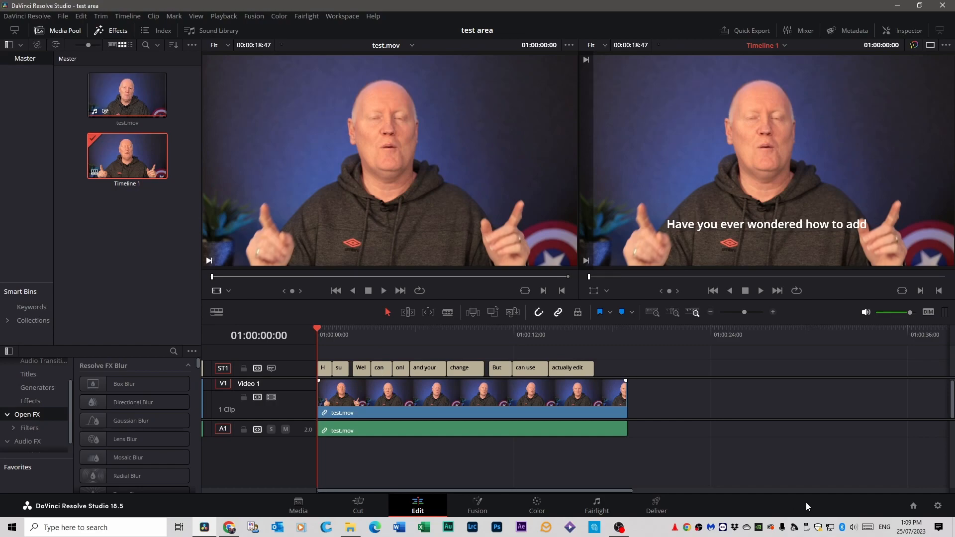
Open the Inspector to show the first subtitle's text, timing and caption list
left_click(761, 290)
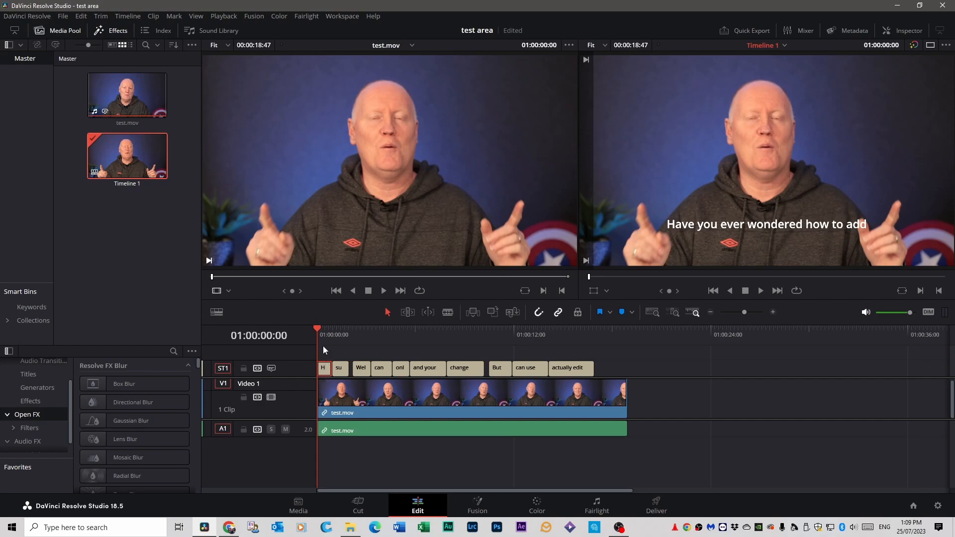
mouse_move(935, 30)
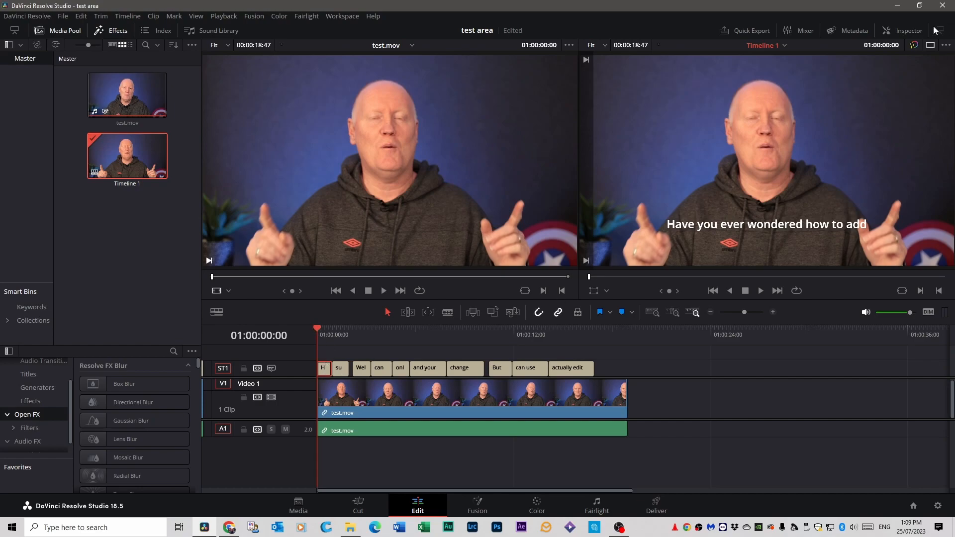
left_click(908, 30)
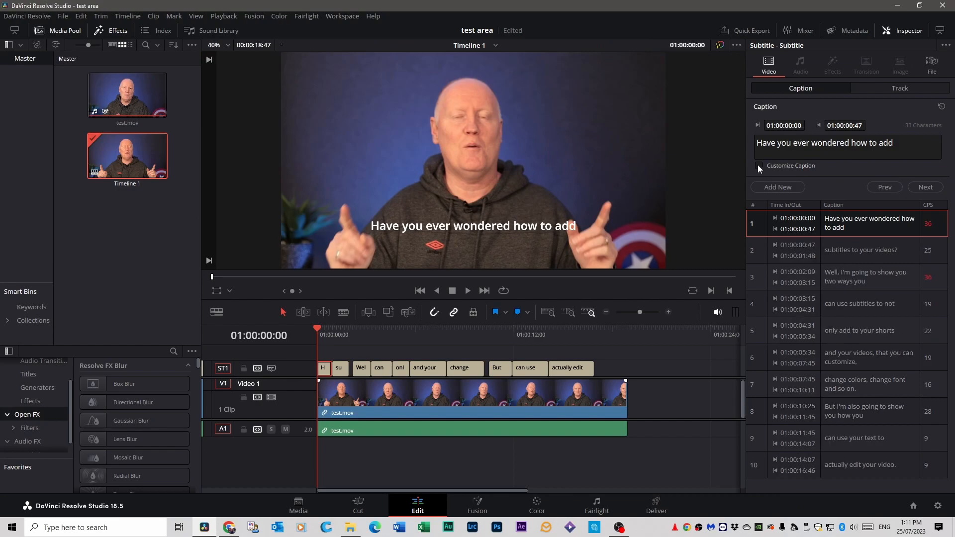
Enable Customize Caption and set the first caption's font to Montserrat ExtraBold
left_click(758, 165)
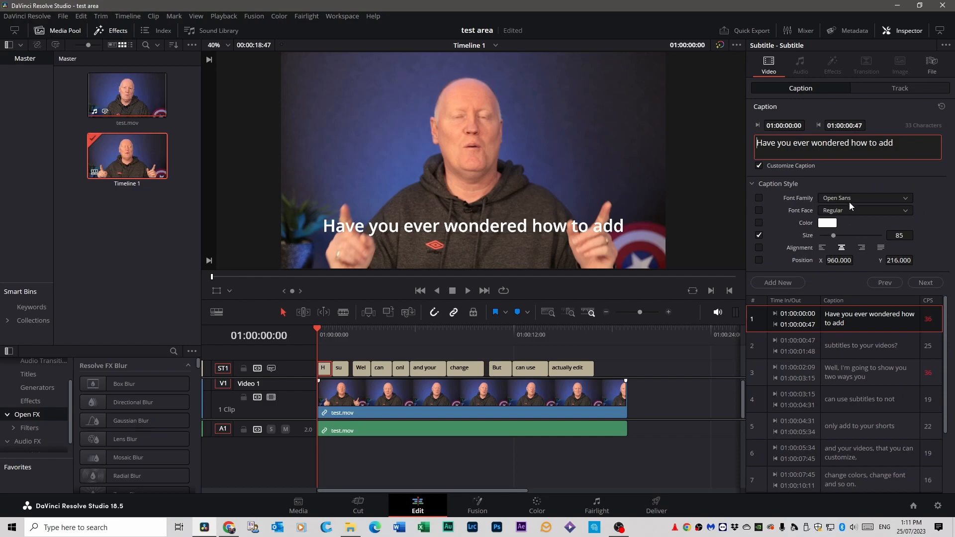
left_click(865, 198)
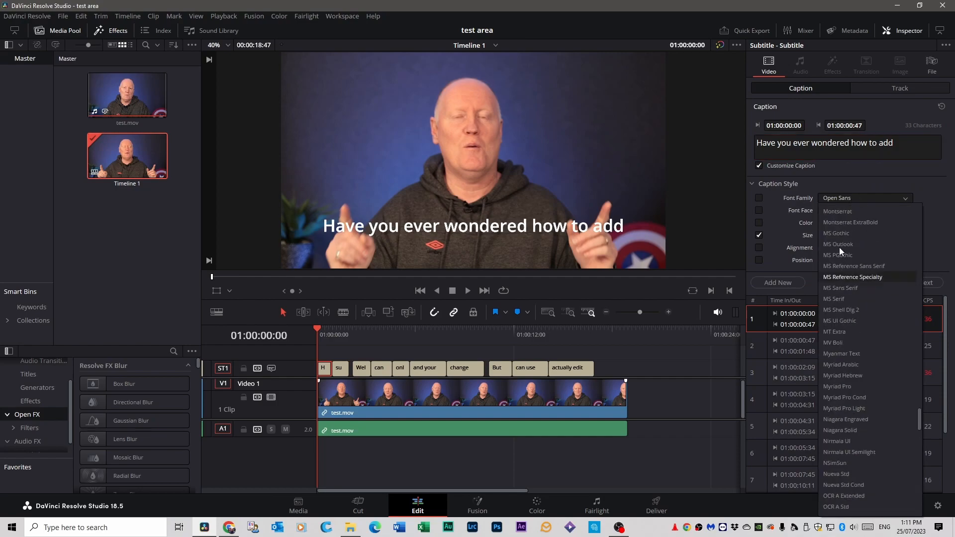
left_click(851, 222)
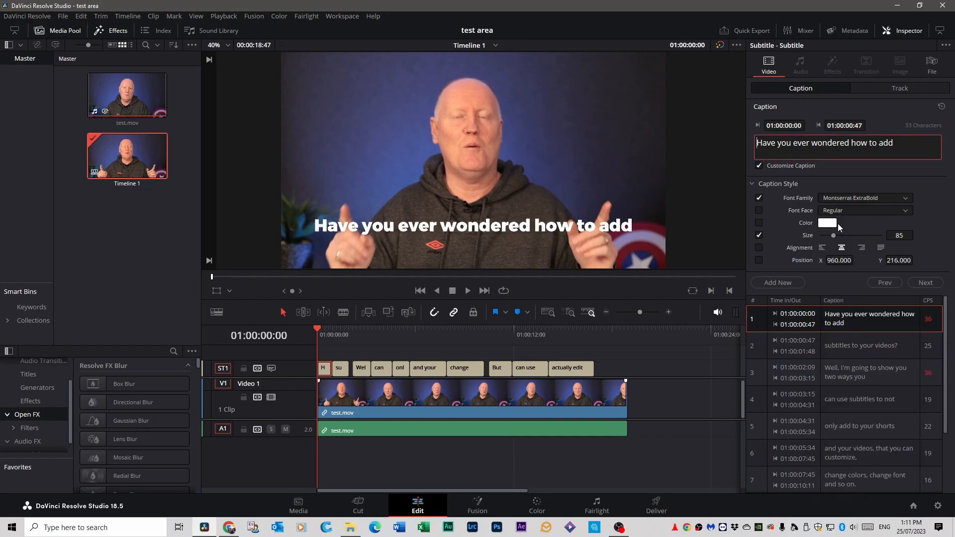
Colour the first caption's text green, then move to the track-wide style settings
left_click(827, 223)
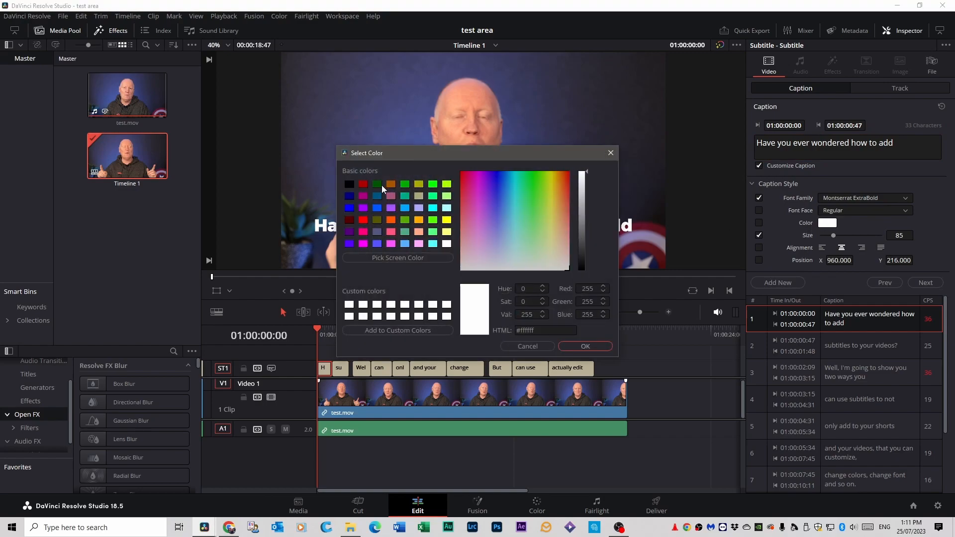
left_click(585, 346)
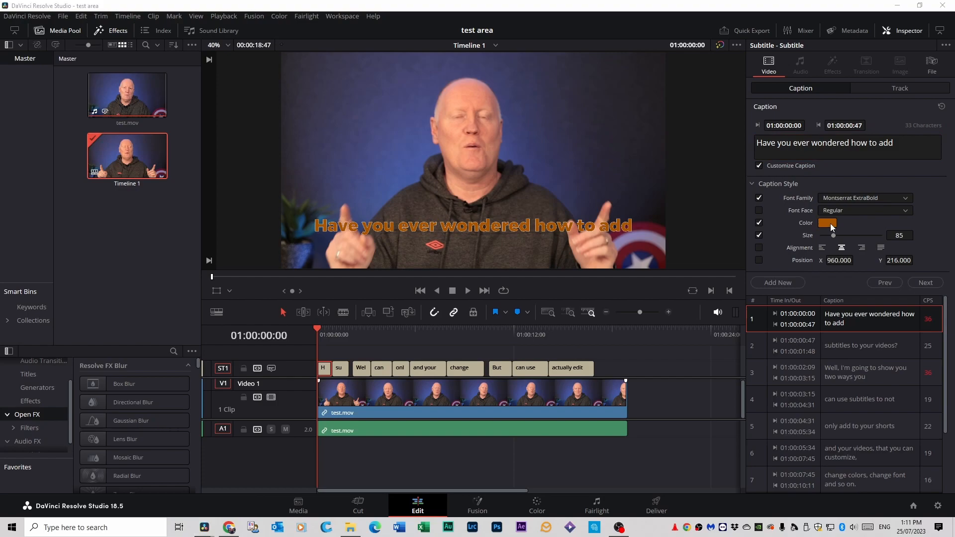
left_click(827, 223)
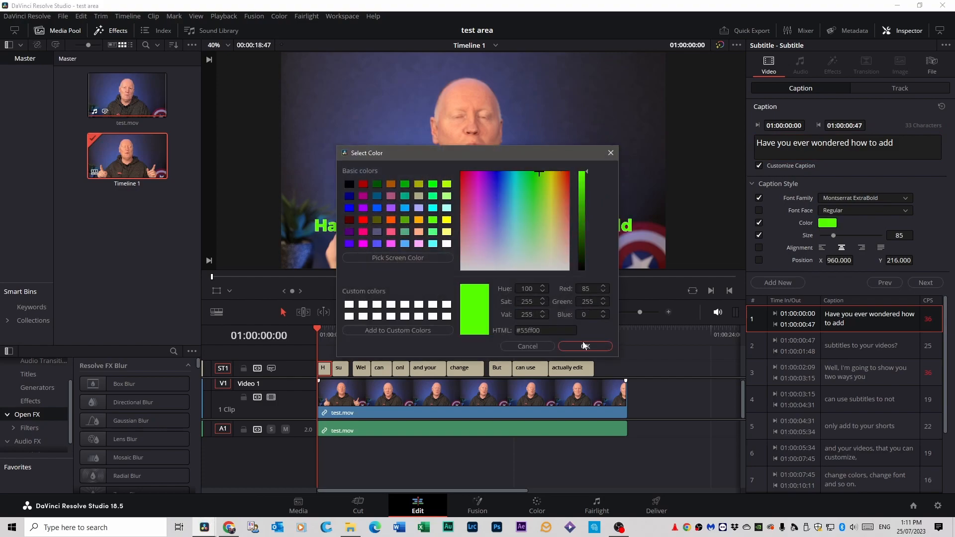
left_click(585, 346)
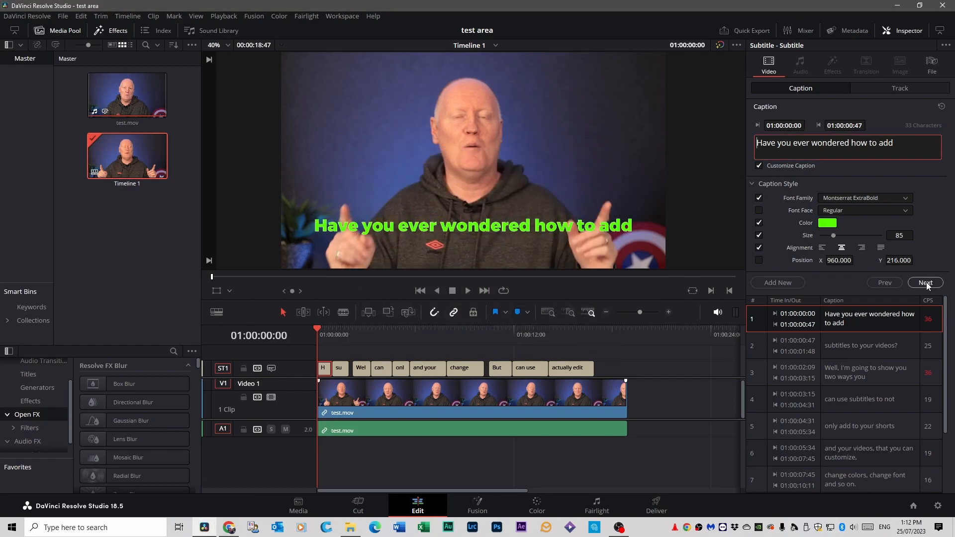
left_click(925, 283)
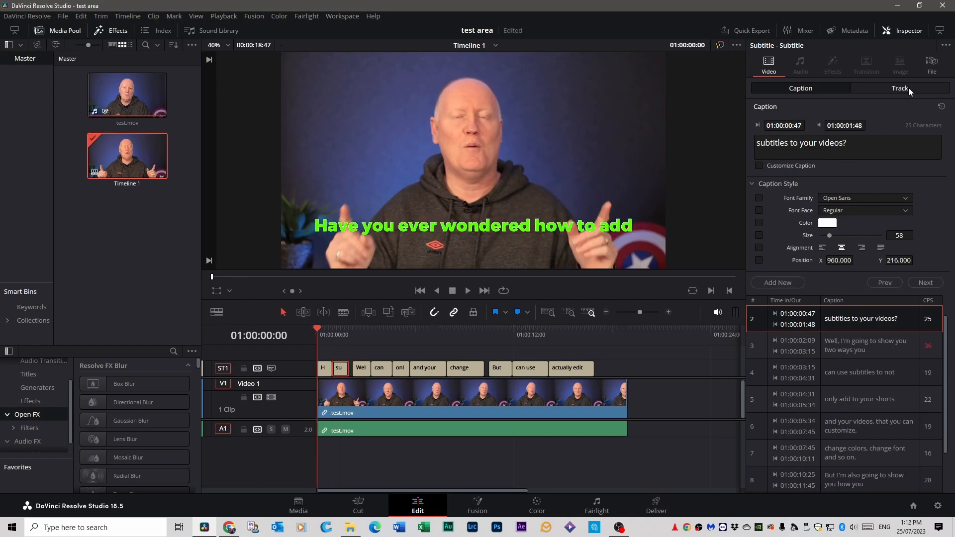
left_click(899, 88)
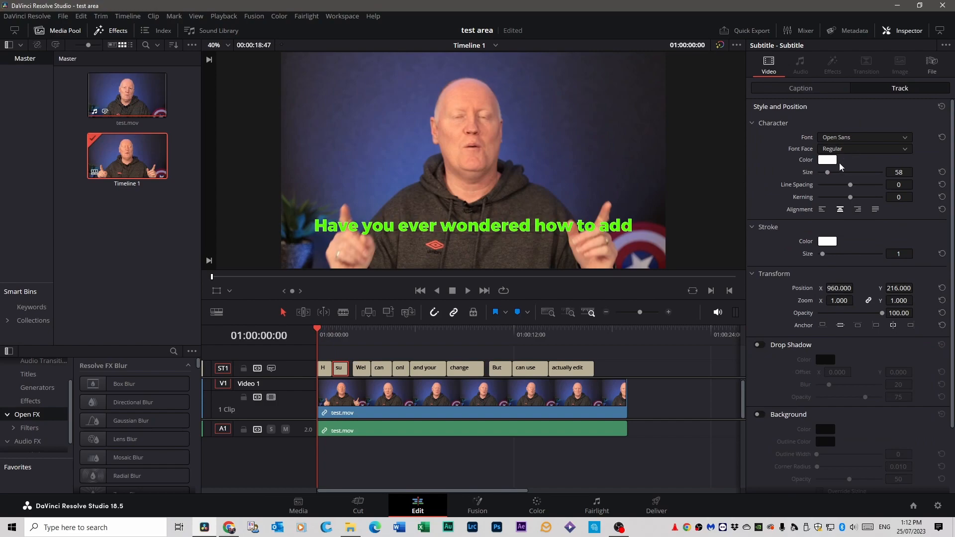
Style all track subtitles light blue #55aaff, size 129, Montserrat ExtraBold
left_click(827, 160)
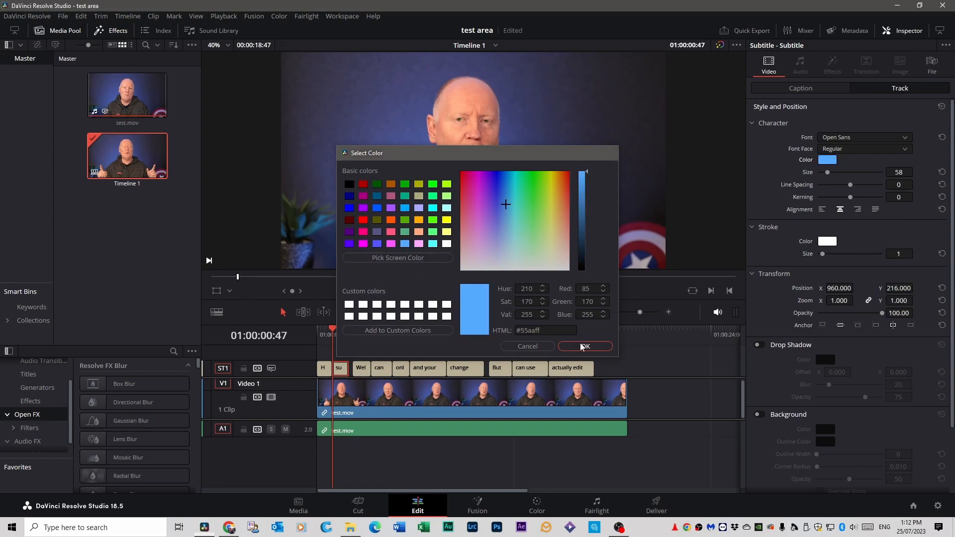
left_click(585, 346)
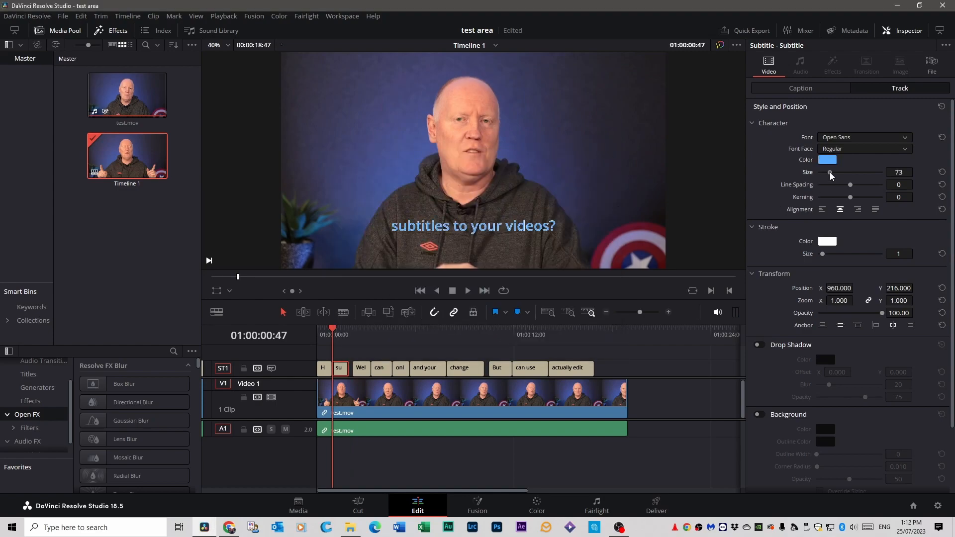
left_click_drag(830, 173, 840, 173)
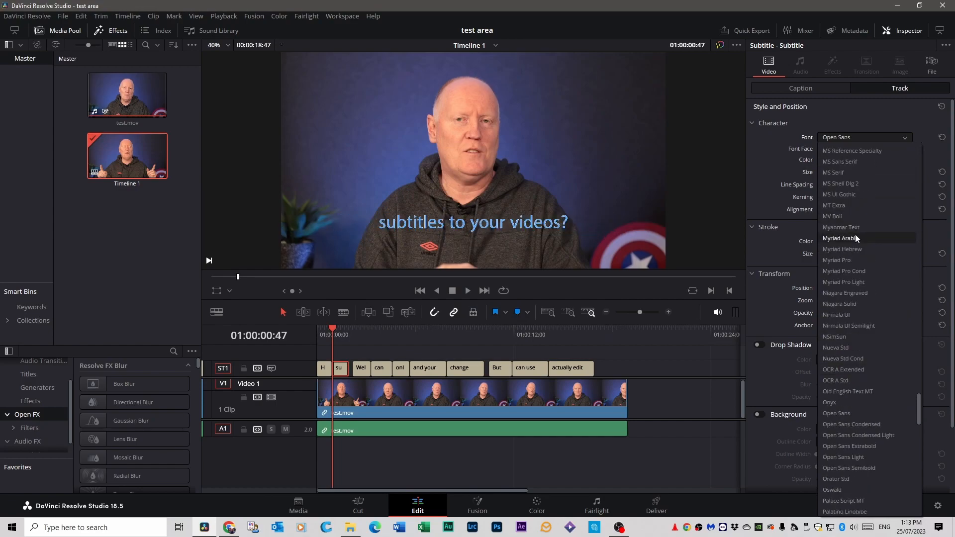
left_click(864, 138)
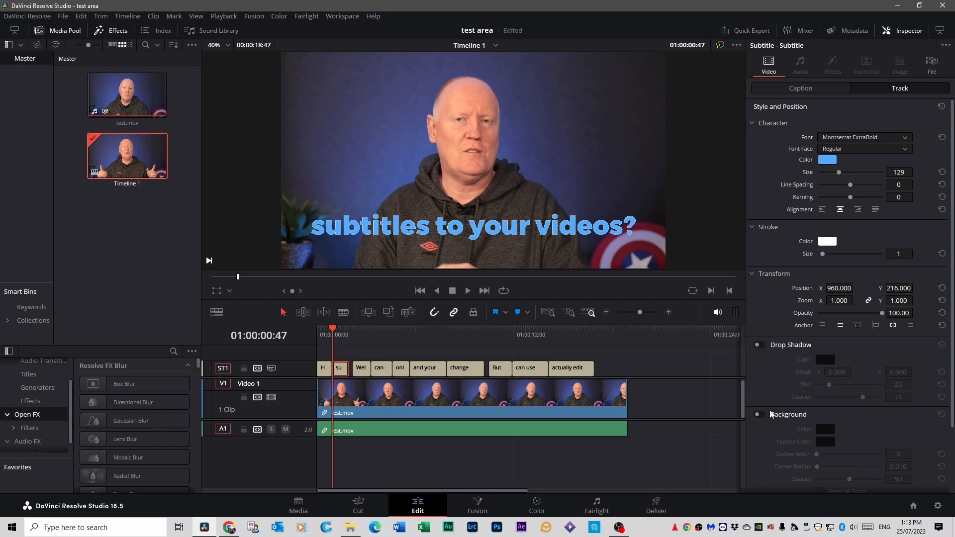
scroll("down", 3)
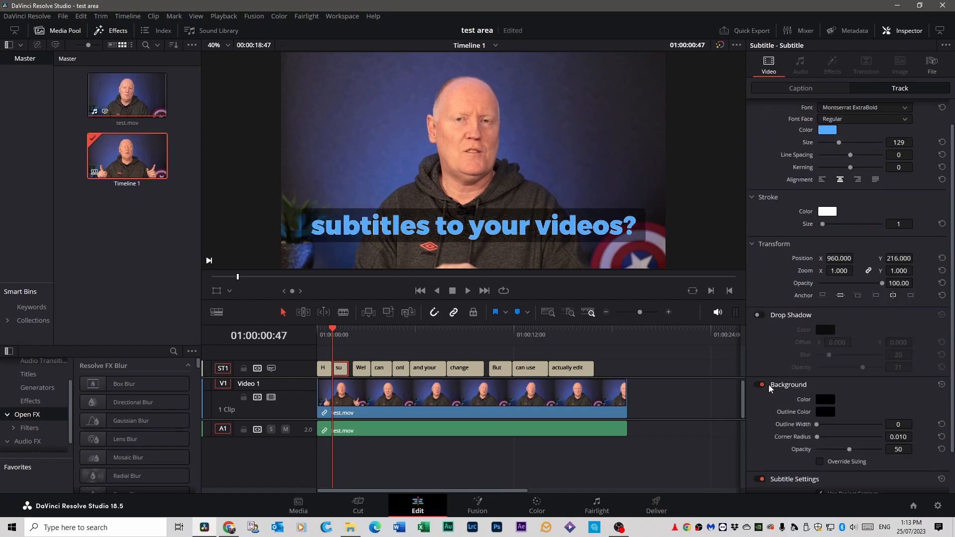
Give the subtitle background a dark green colour, an outline and gently rounded corners
left_click(825, 400)
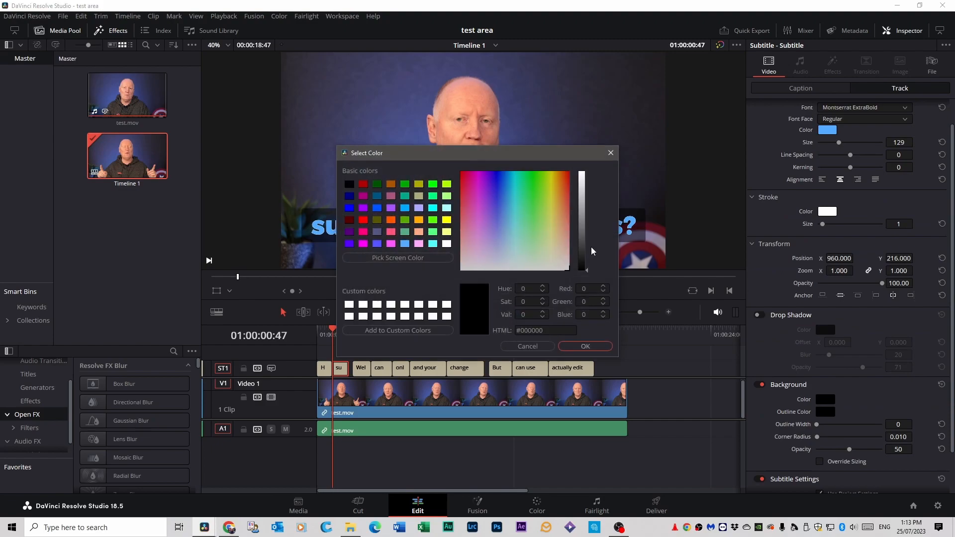
left_click(585, 347)
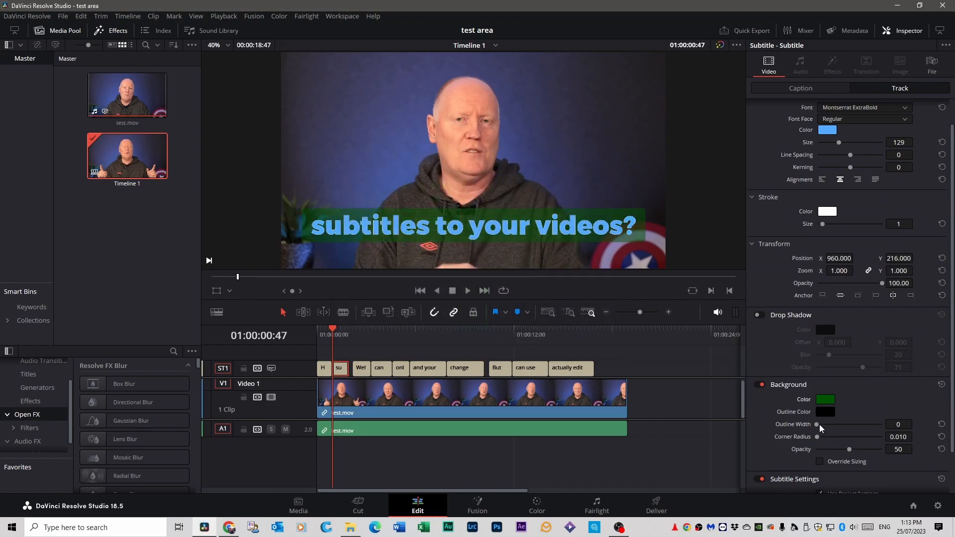
left_click_drag(820, 423, 835, 424)
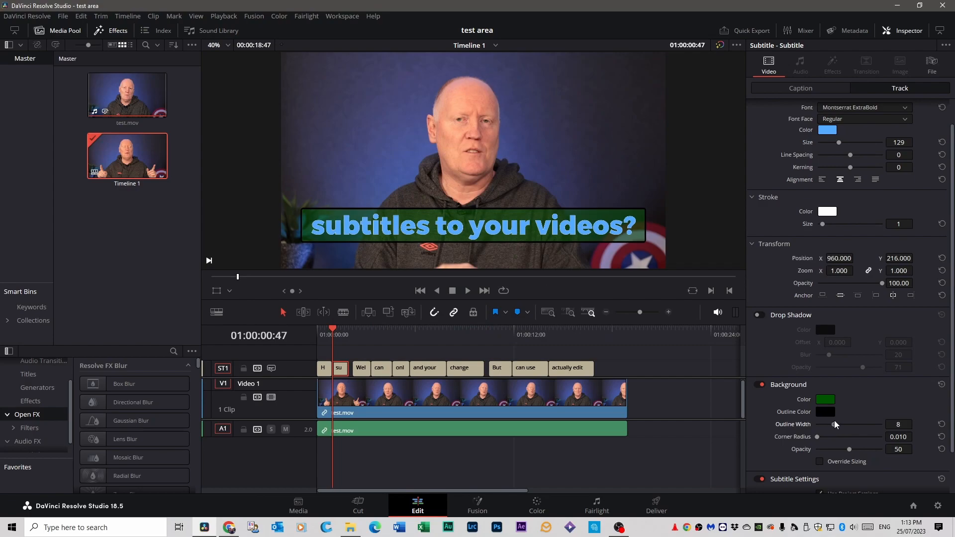
left_click_drag(816, 437, 856, 436)
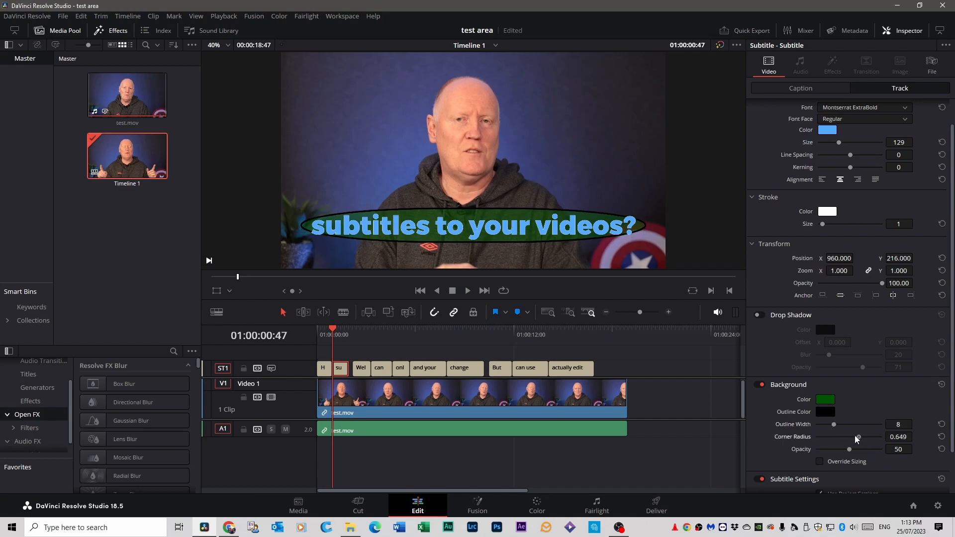
left_click_drag(855, 436, 822, 437)
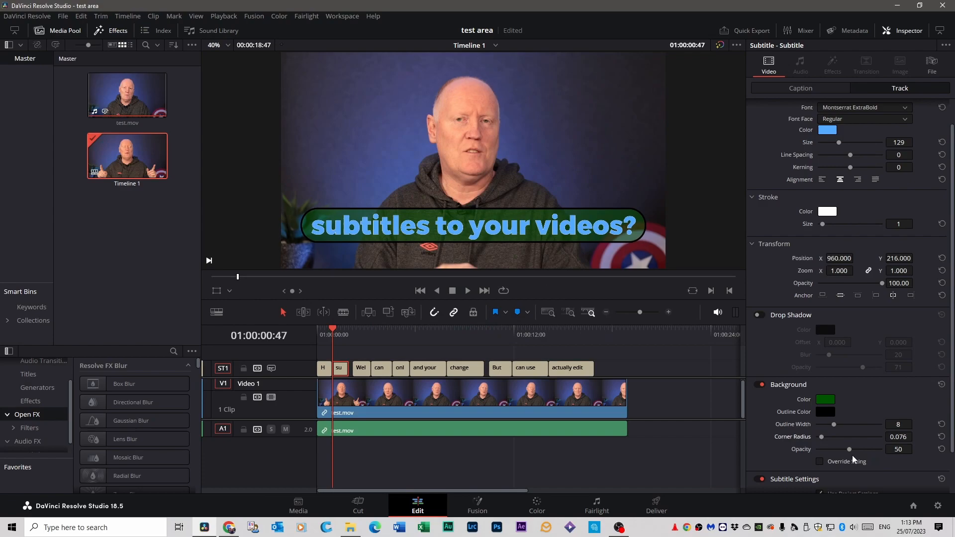
Set the subtitle background opacity to about 47% and close the style settings
left_click_drag(849, 449, 882, 449)
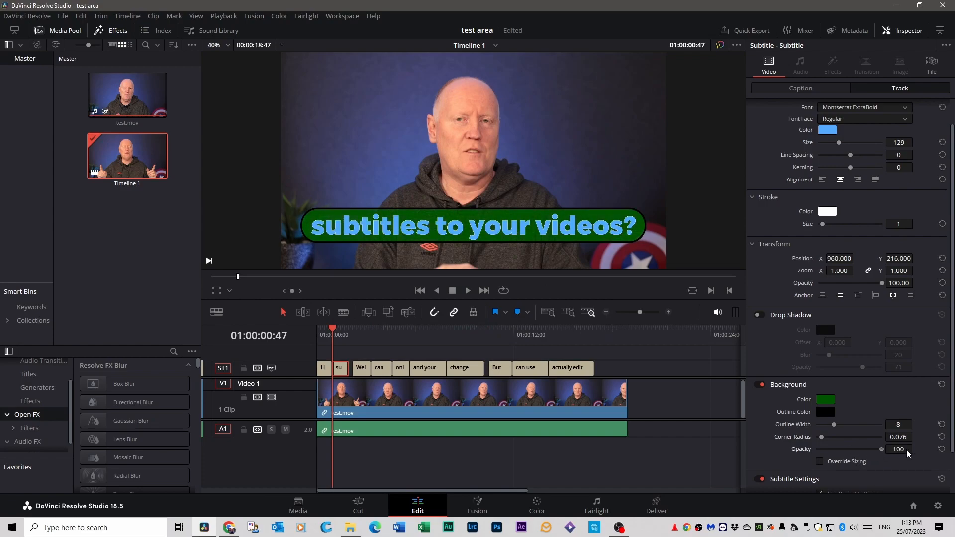
left_click_drag(881, 449, 846, 448)
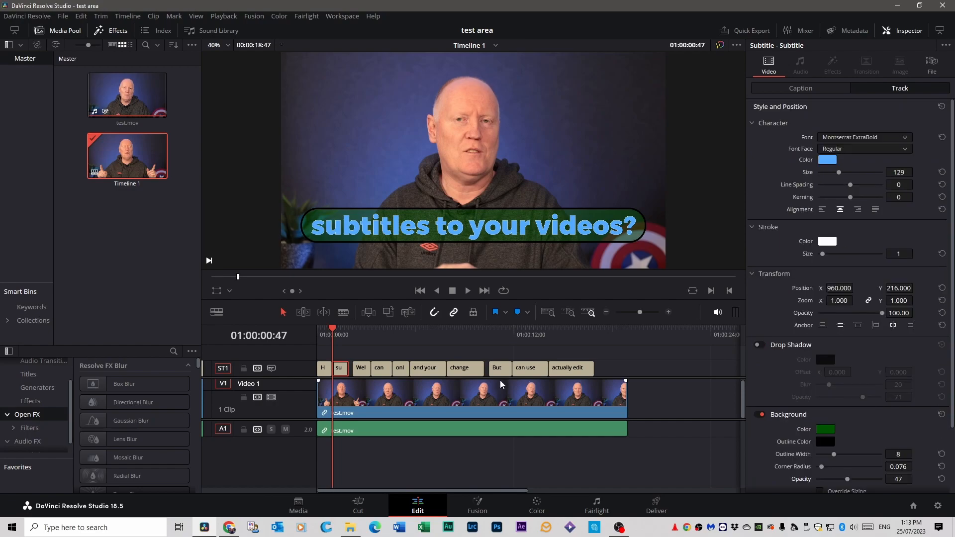
mouse_move(350, 349)
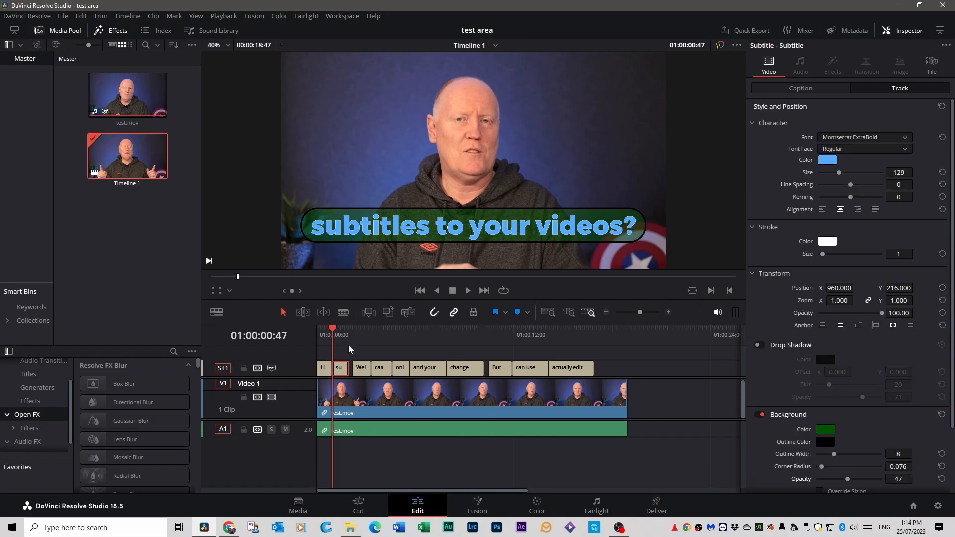
left_click(467, 290)
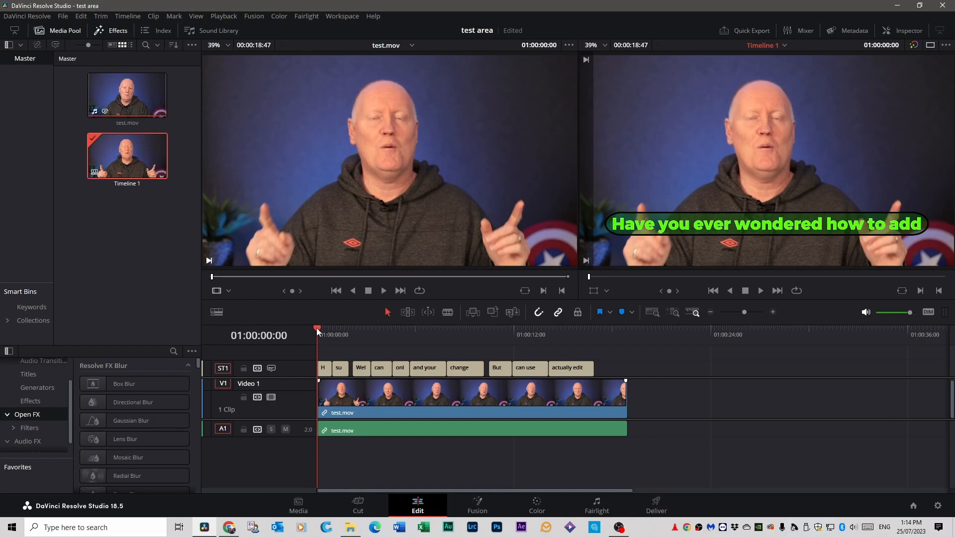
mouse_move(270, 368)
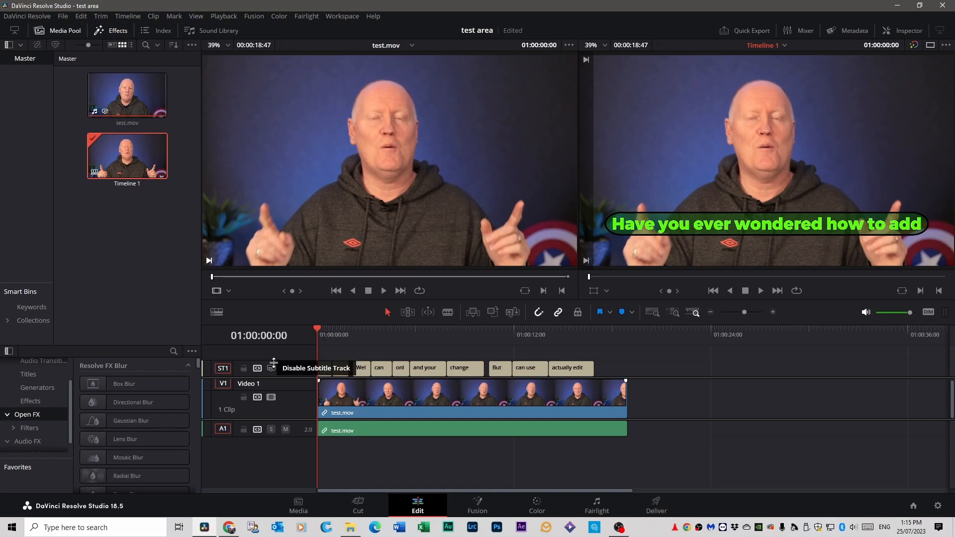
right_click(223, 368)
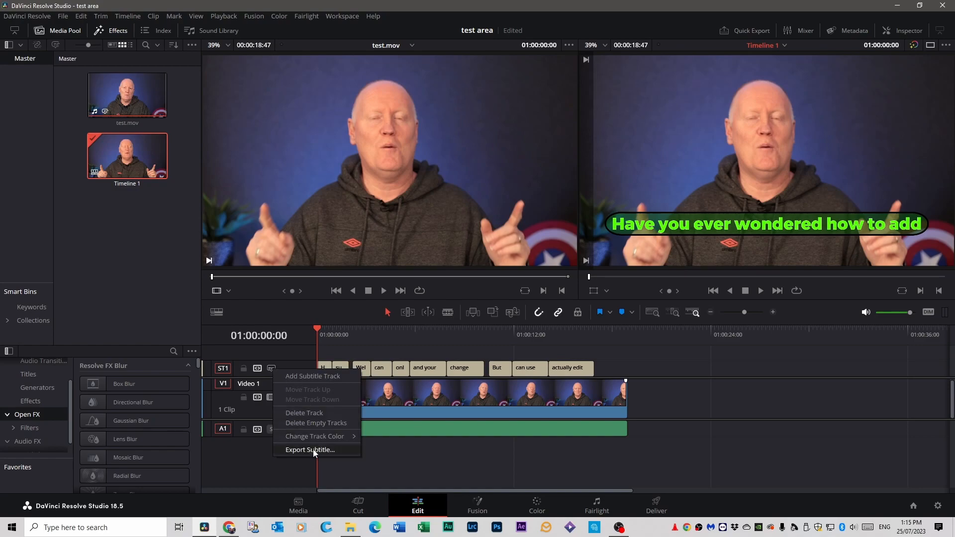
left_click(310, 450)
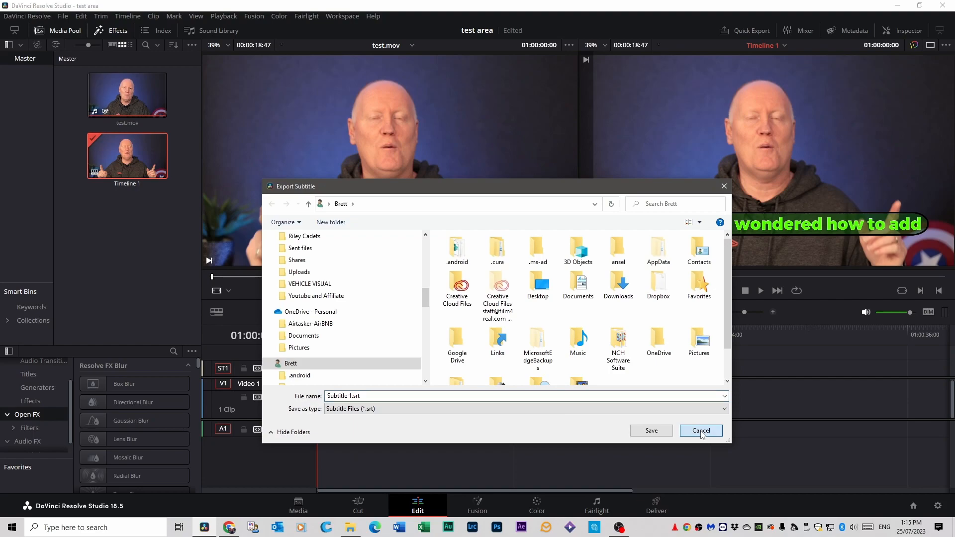
left_click(700, 431)
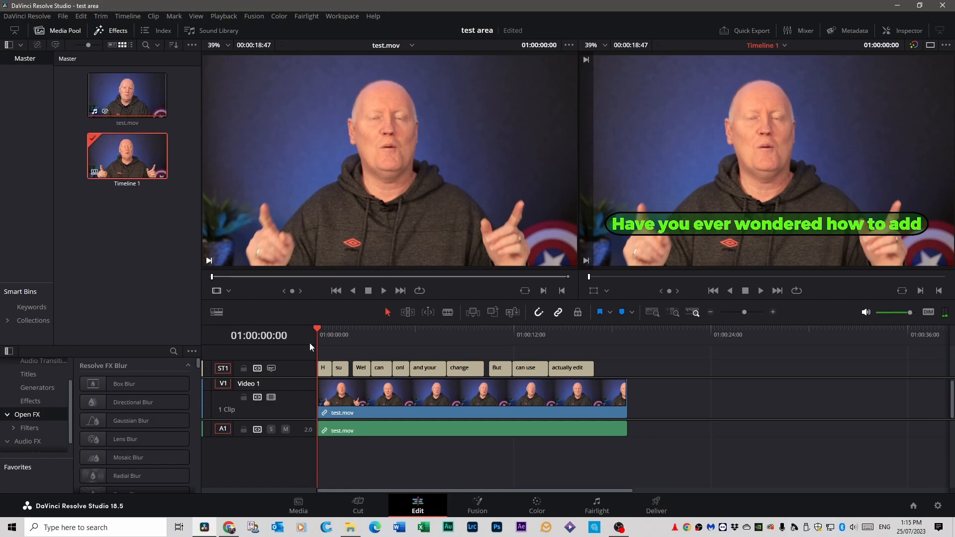
mouse_move(617, 208)
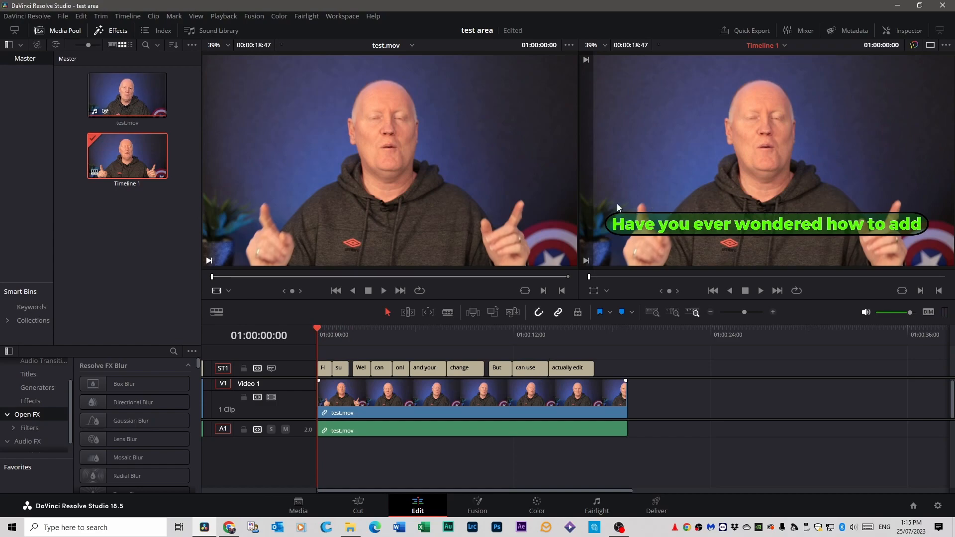
mouse_move(890, 287)
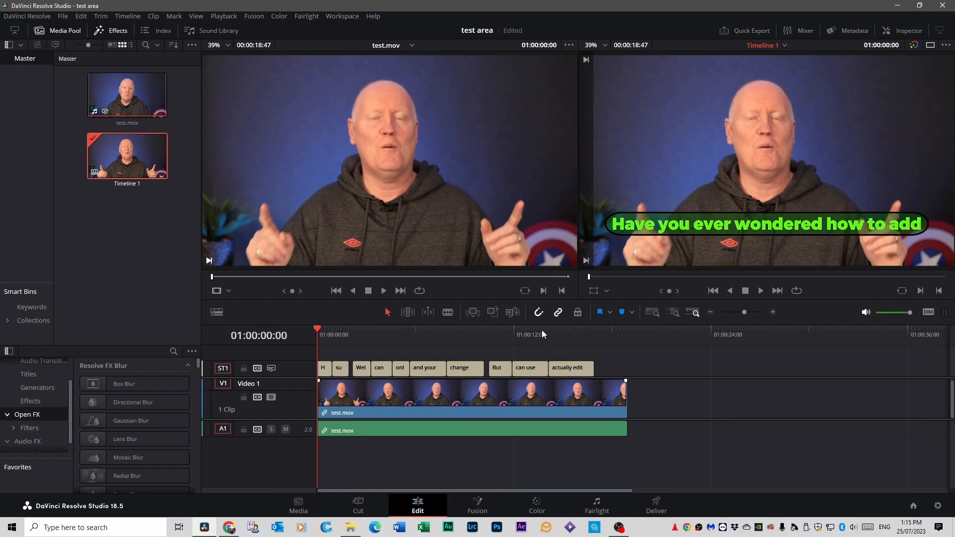
mouse_move(346, 360)
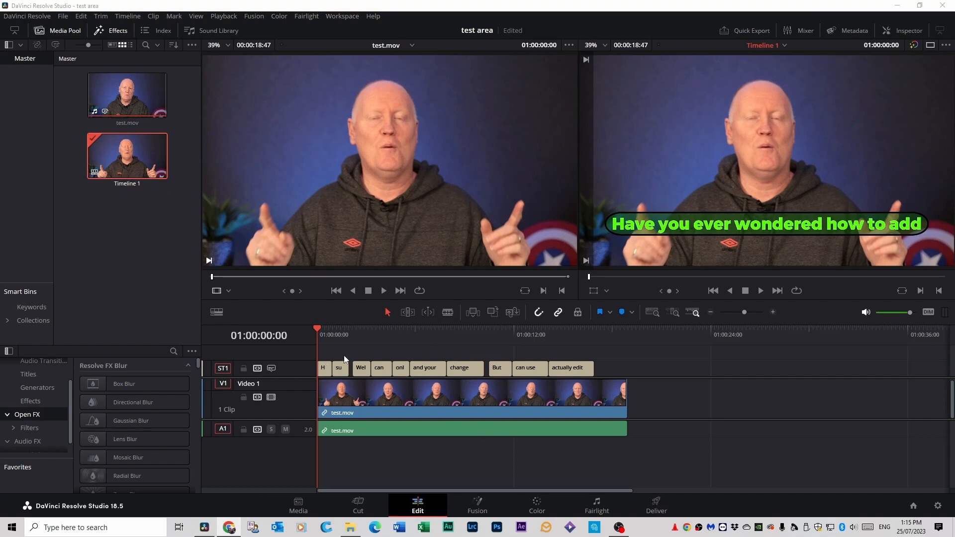
On the Deliver page, enable subtitle export and show the export format options
left_click(656, 504)
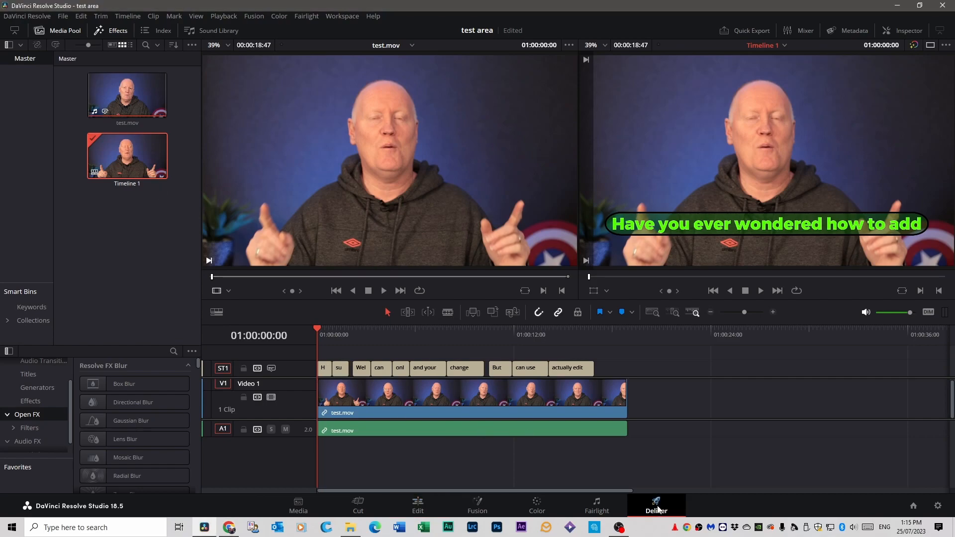
left_click(657, 505)
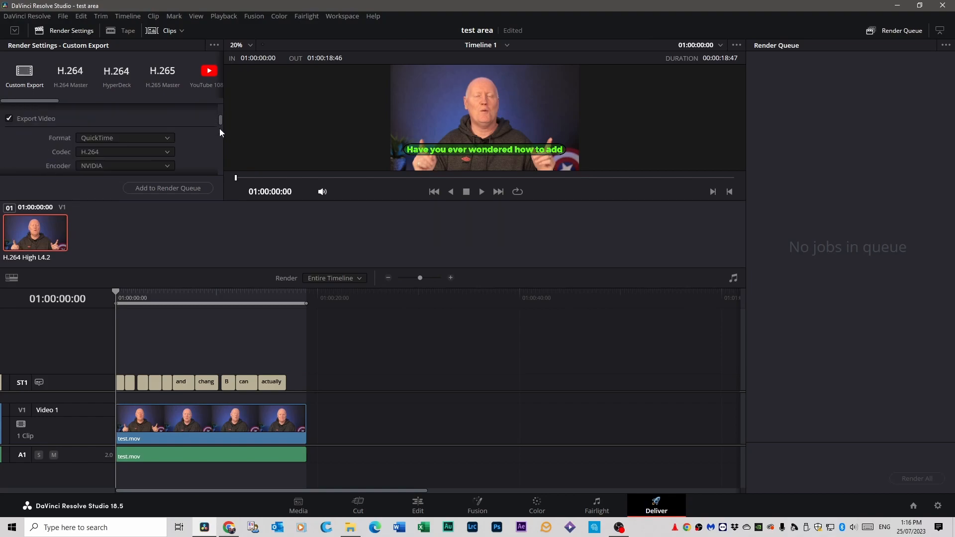
scroll("down", 3)
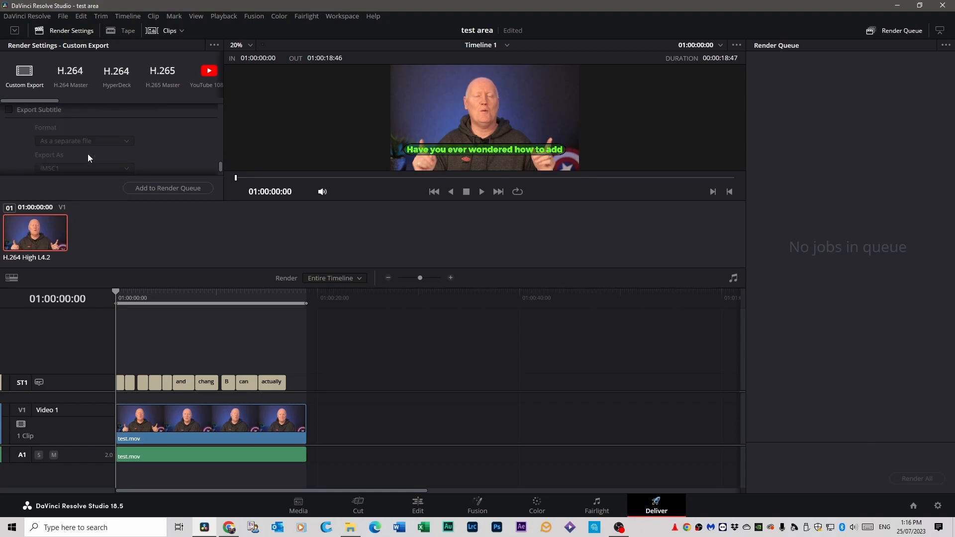
left_click(8, 110)
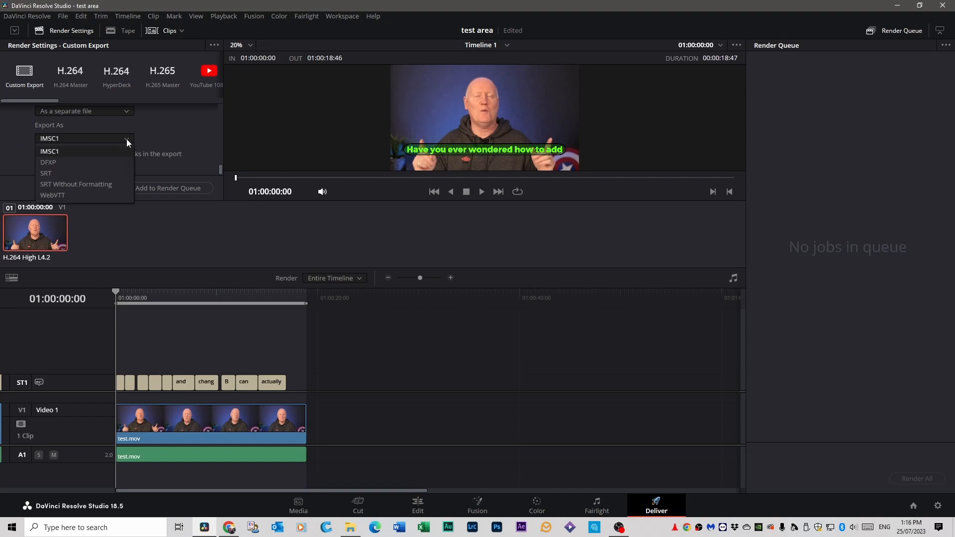
mouse_move(95, 204)
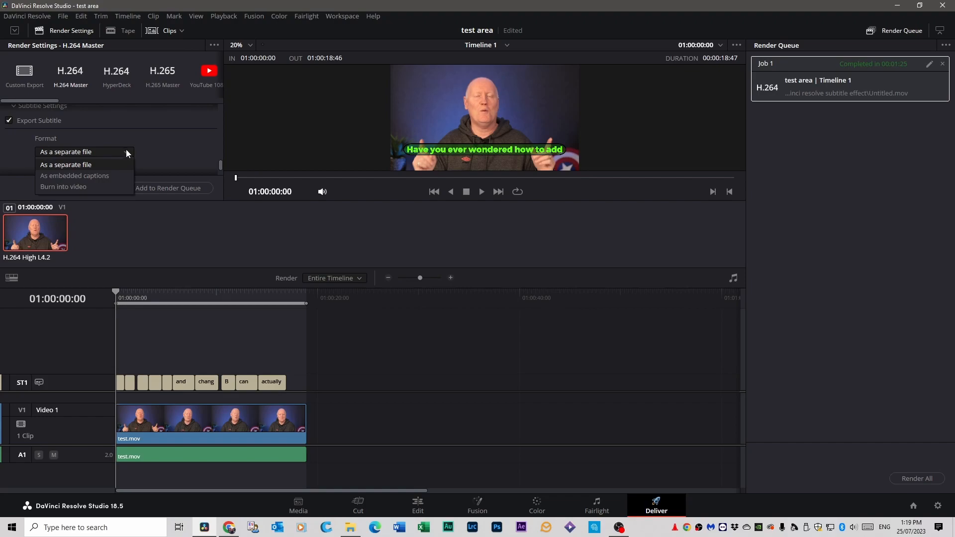
mouse_move(88, 189)
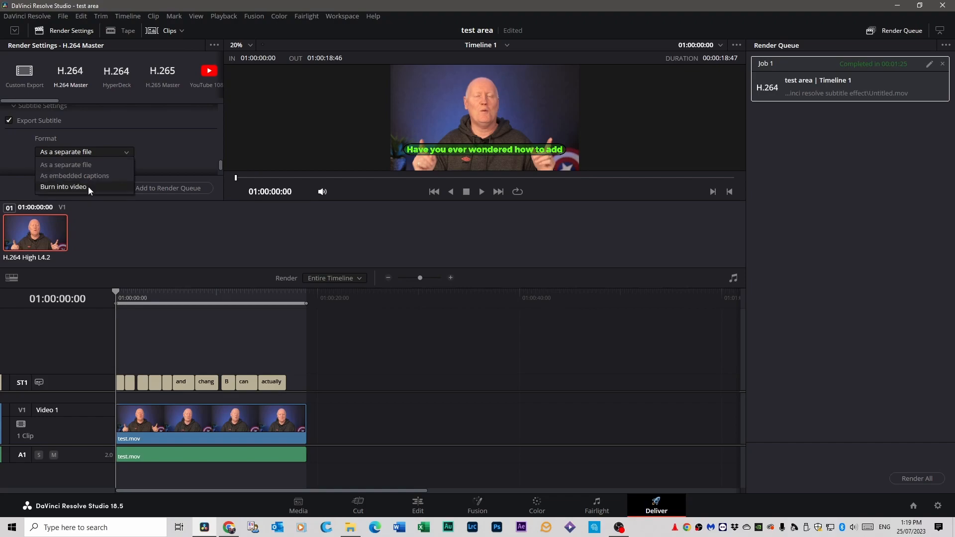
Set subtitles to Burn into video and add the render as a queued job
left_click(63, 186)
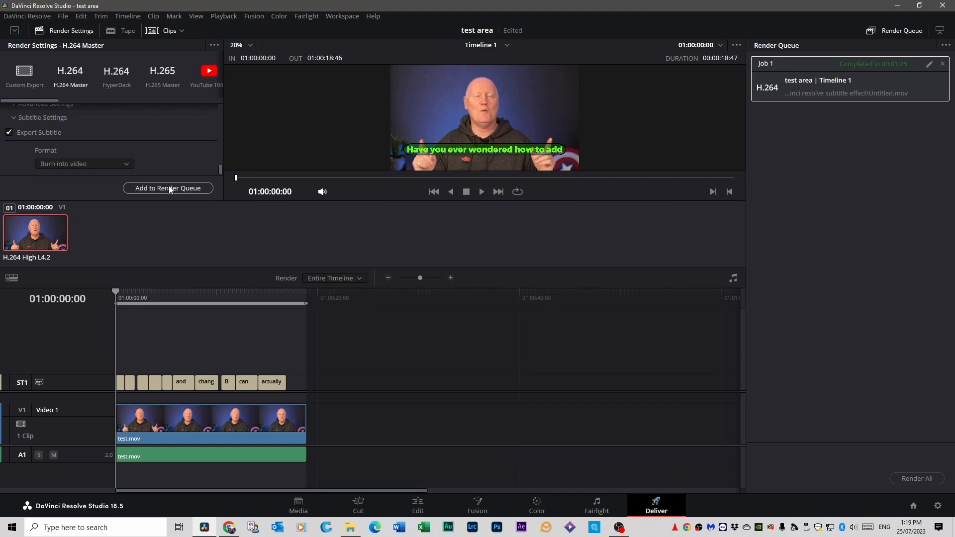
left_click(168, 188)
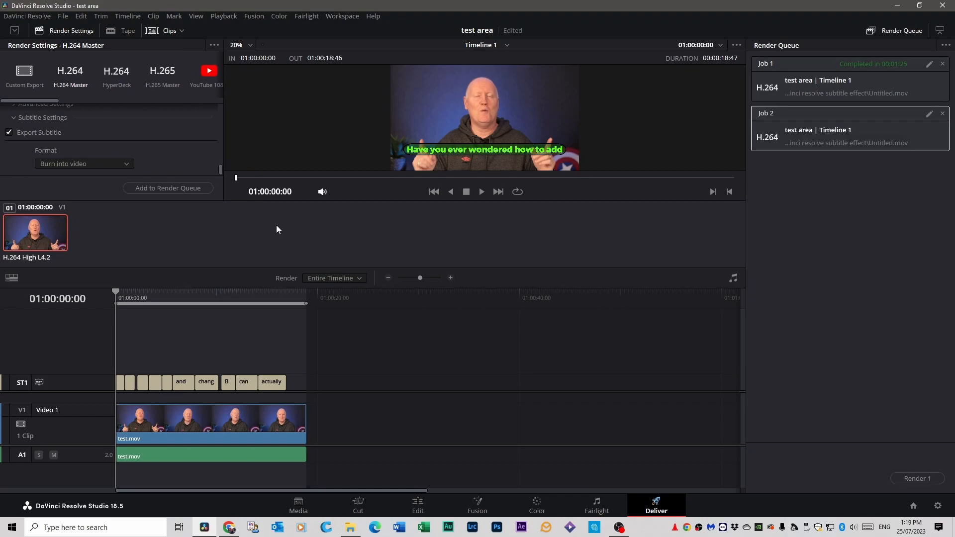
mouse_move(180, 192)
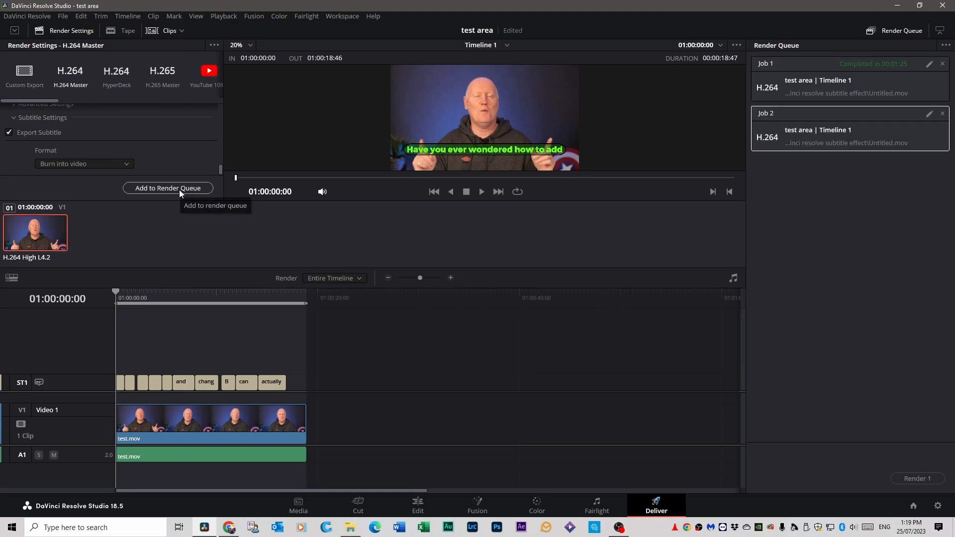
mouse_move(161, 187)
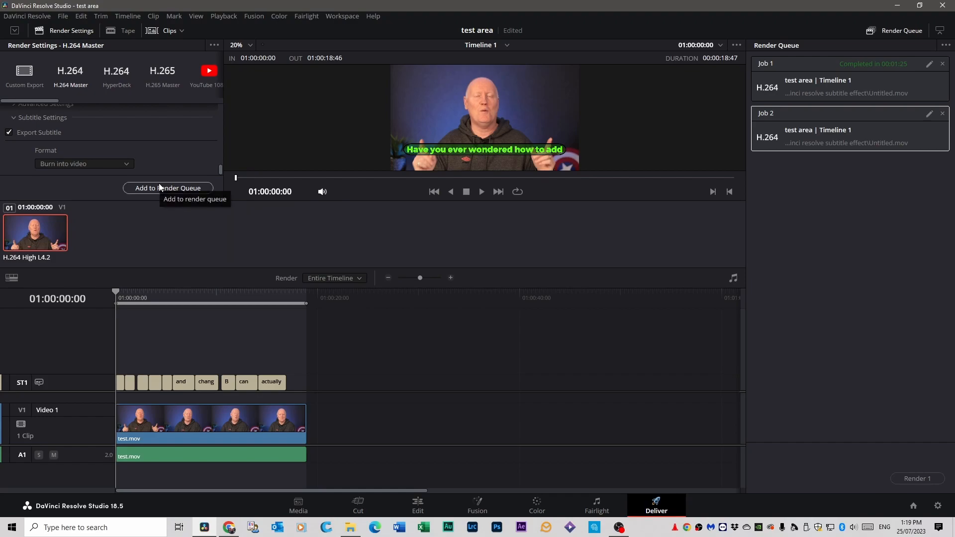
mouse_move(164, 193)
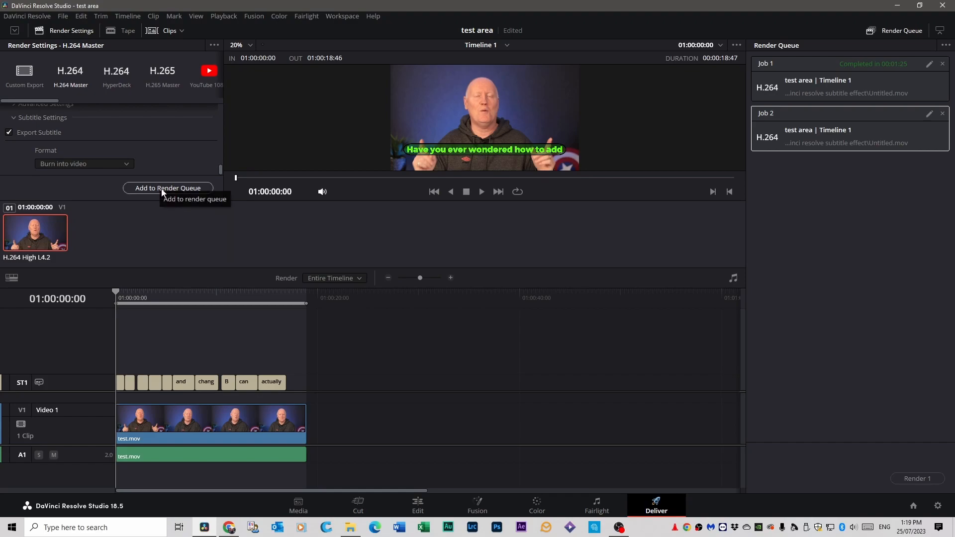